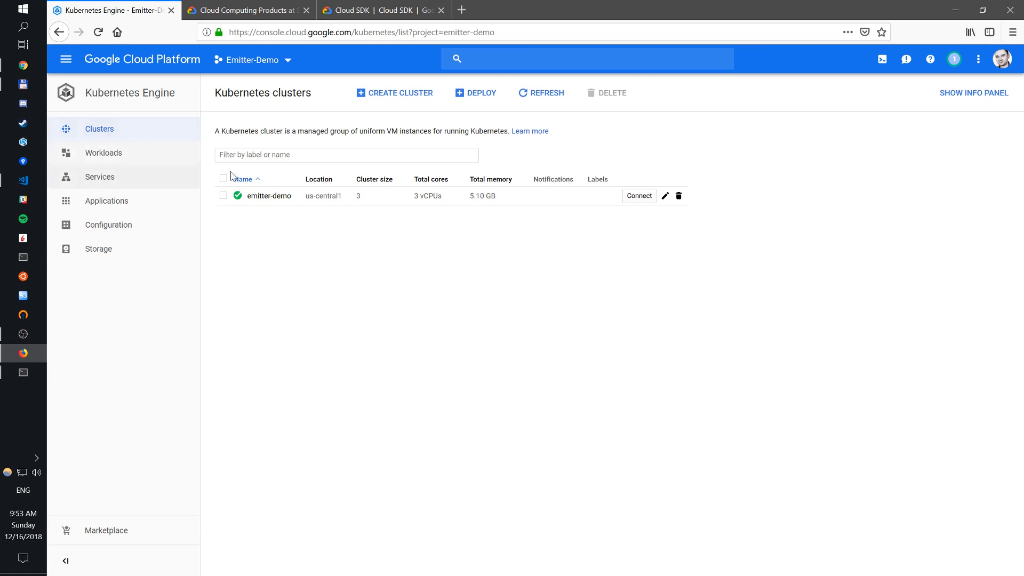
mouse_move(269, 195)
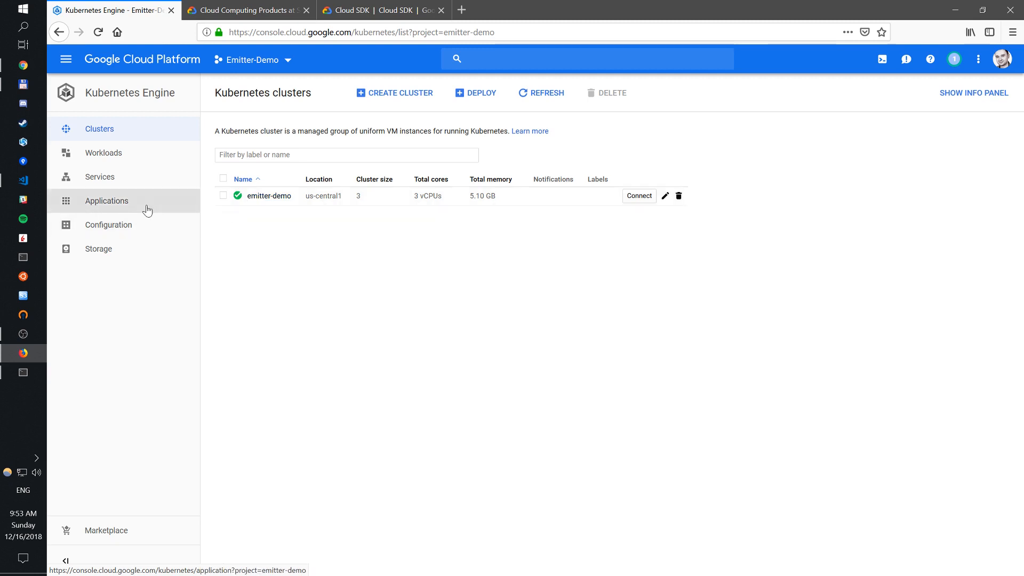
mouse_move(28, 373)
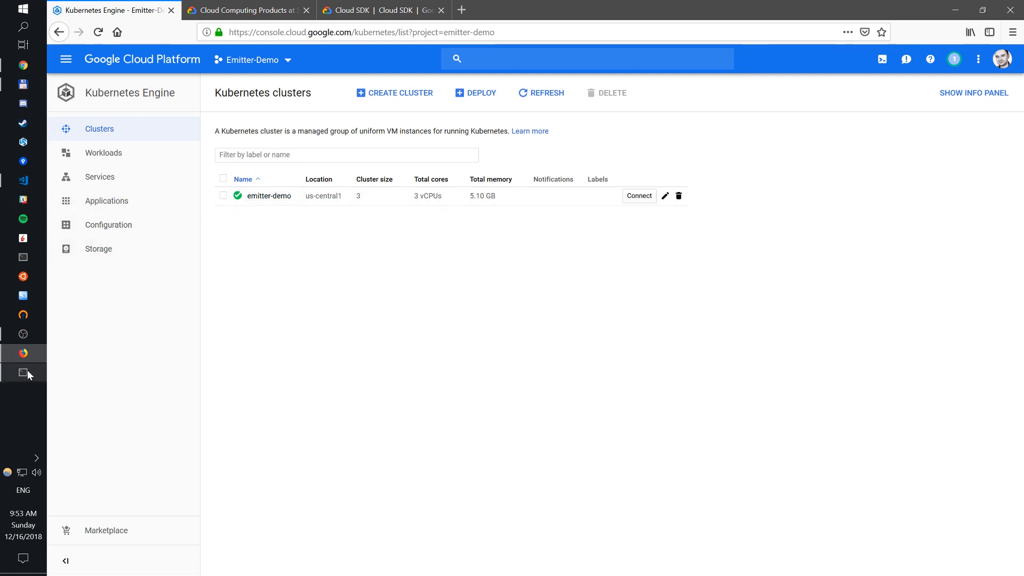
Paste the emitter-demo get-credentials command into Cmder and confirm no pods exist
click(639, 195)
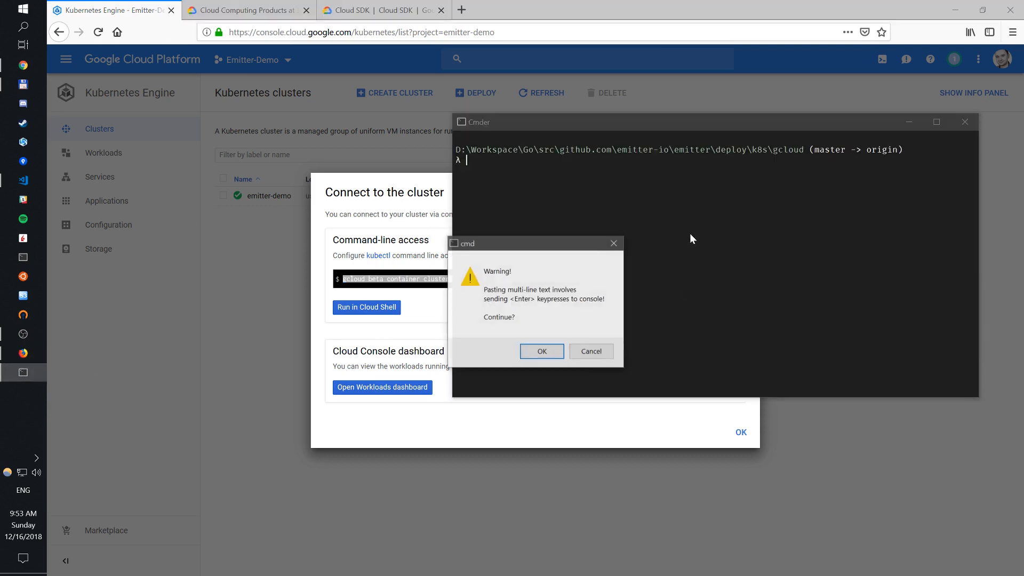
click(541, 351)
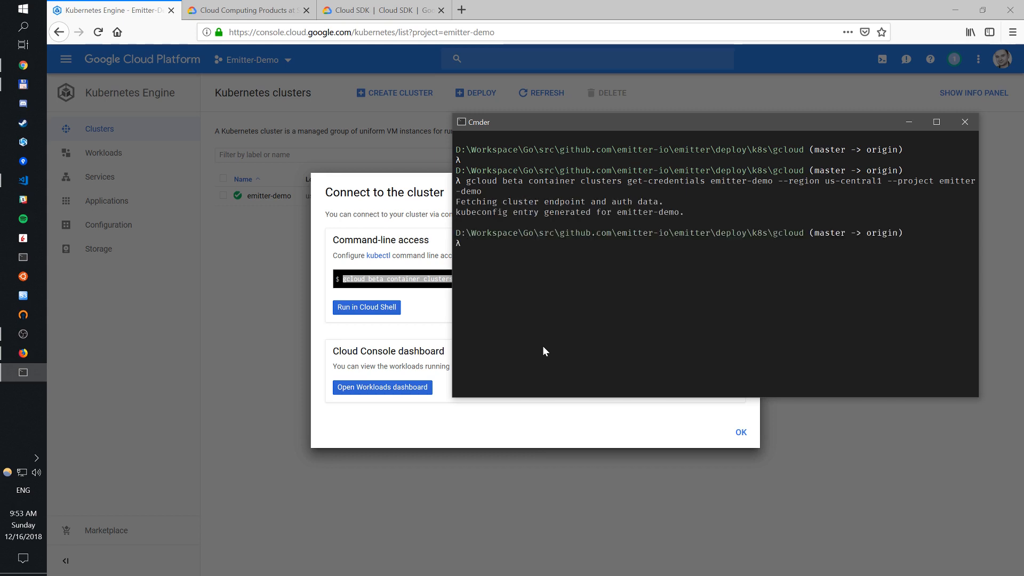
text(kubectl)
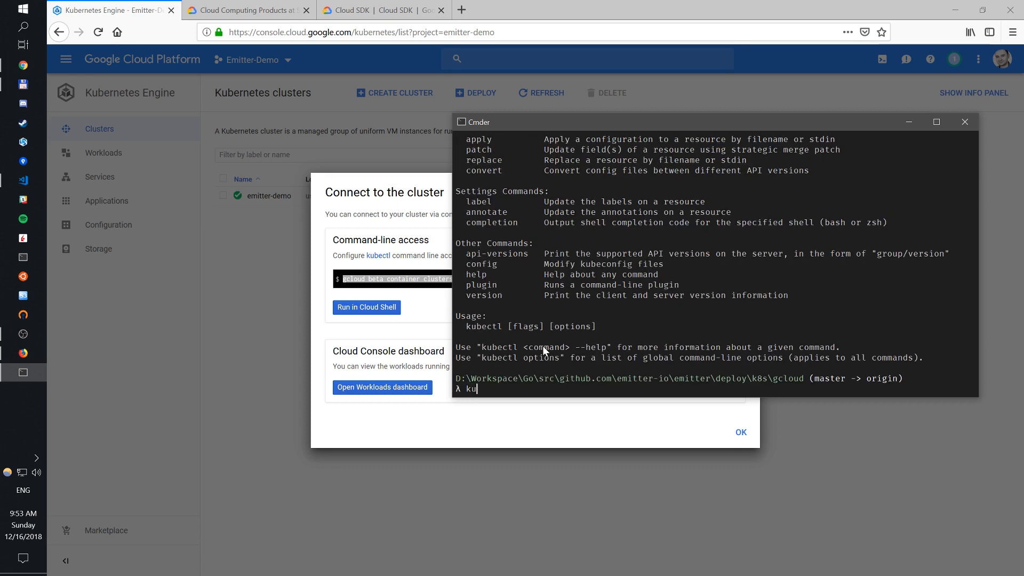
Clear the screen and list services, showing only the default kubernetes service
text(cls)
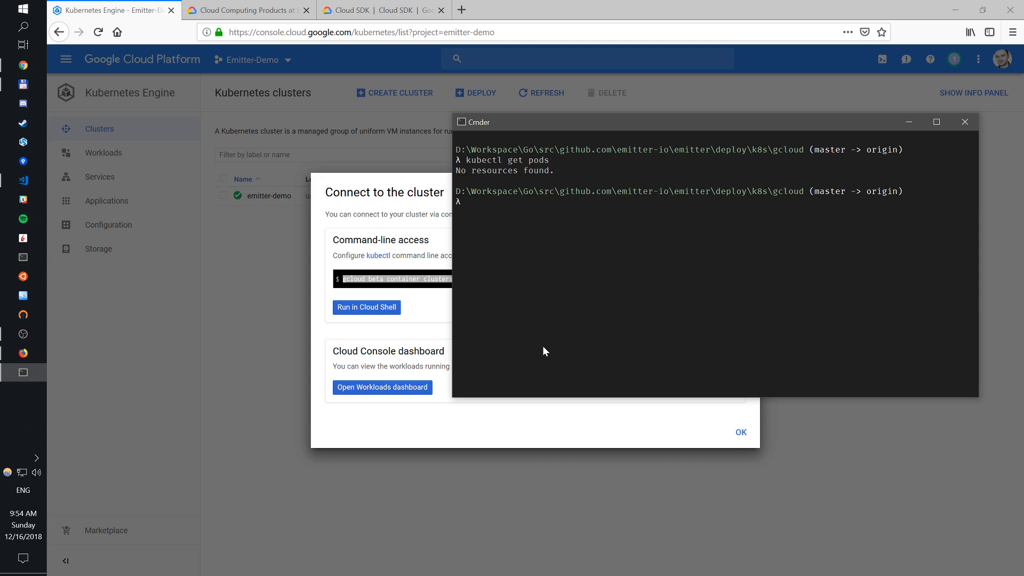
text(kubectl get)
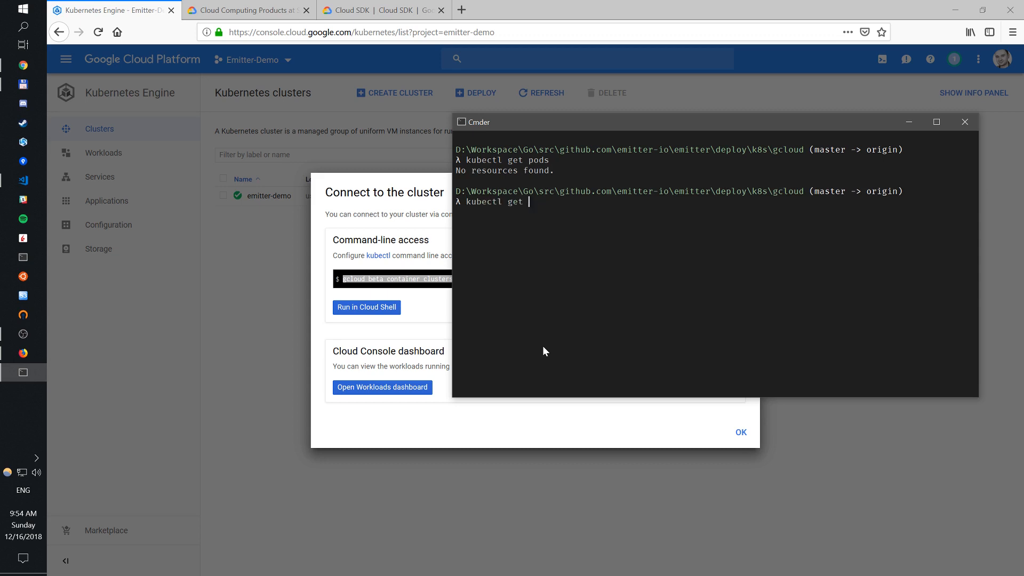
text(services)
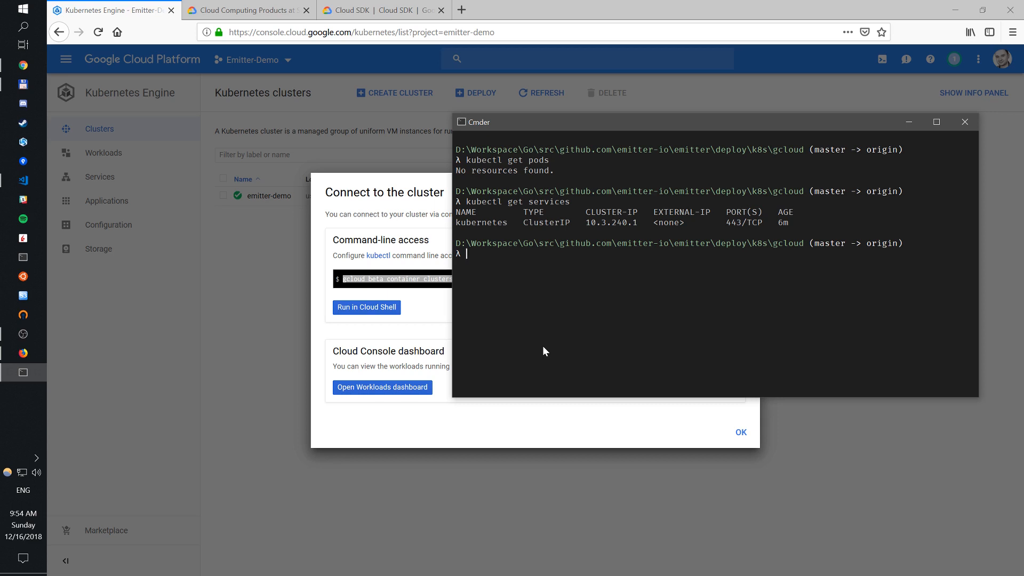
mouse_move(321, 217)
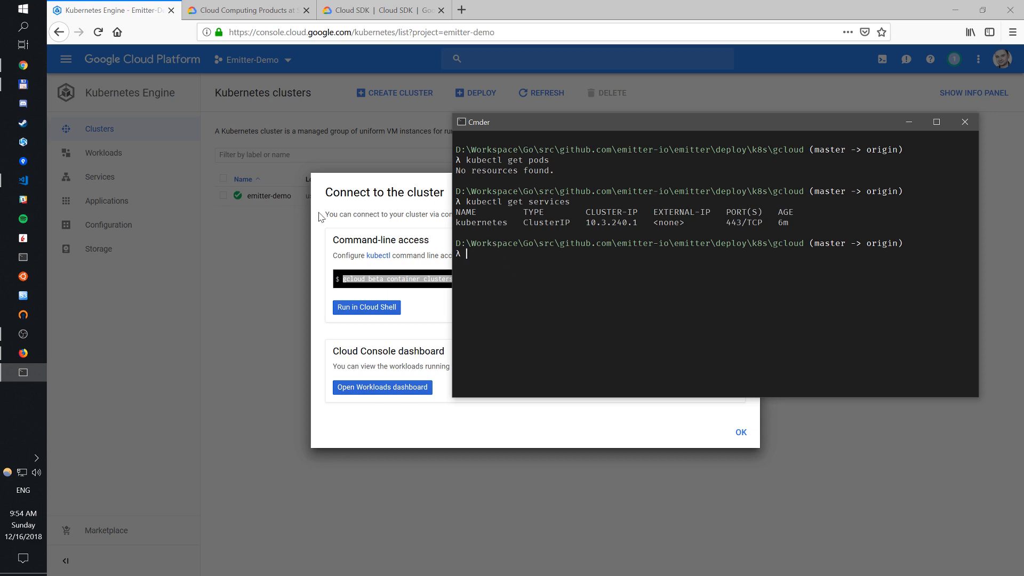
Scroll through broker.yaml's StatefulSet, then view service_dns.yaml's headless broker Service on port 4000
click(741, 432)
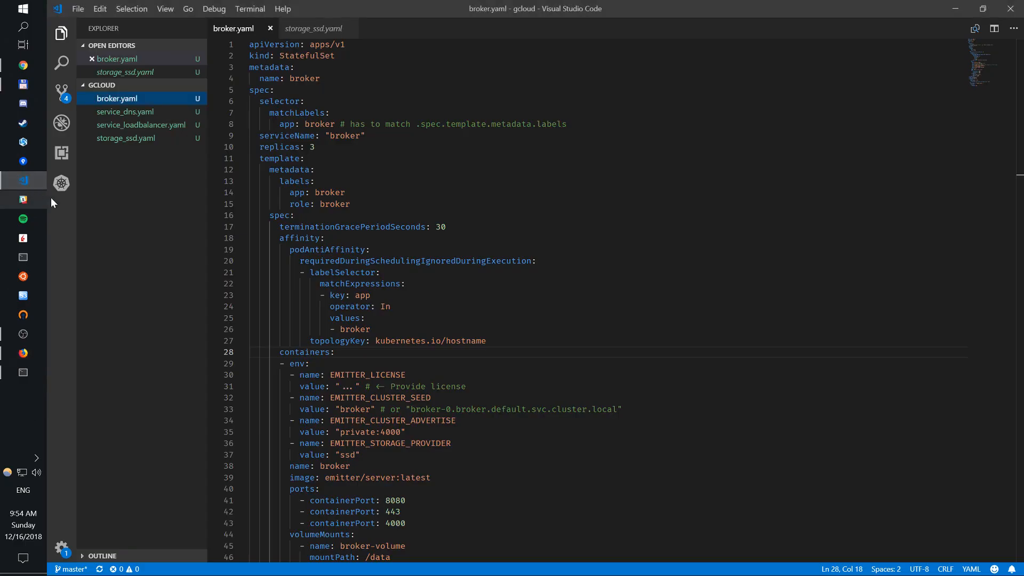
scroll(down, 3)
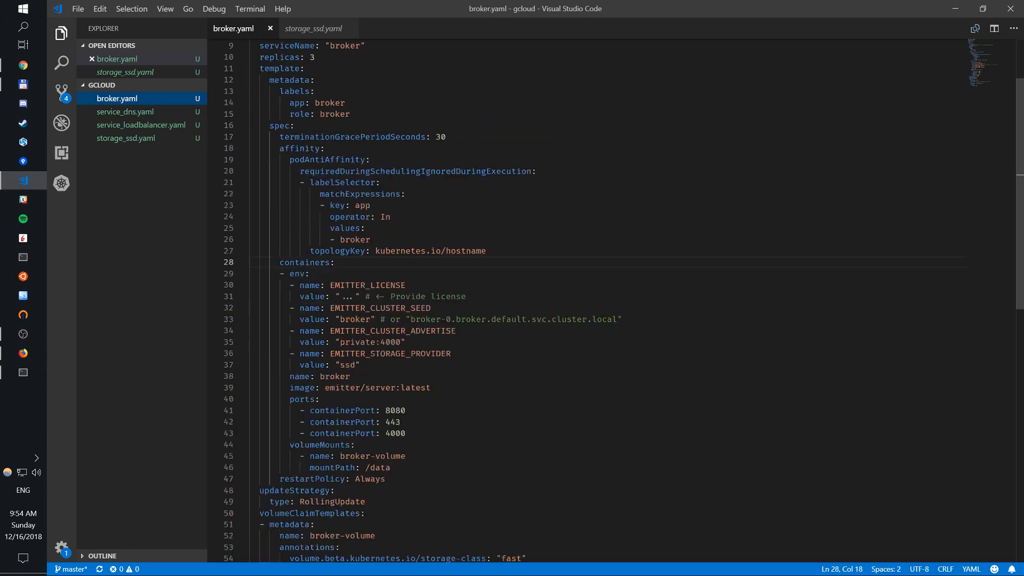
click(126, 112)
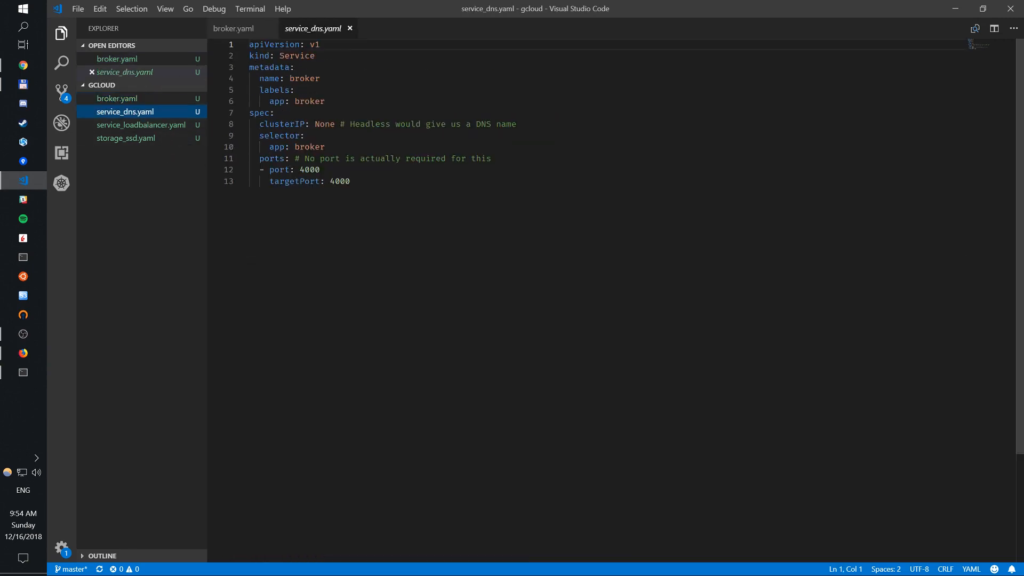
click(349, 181)
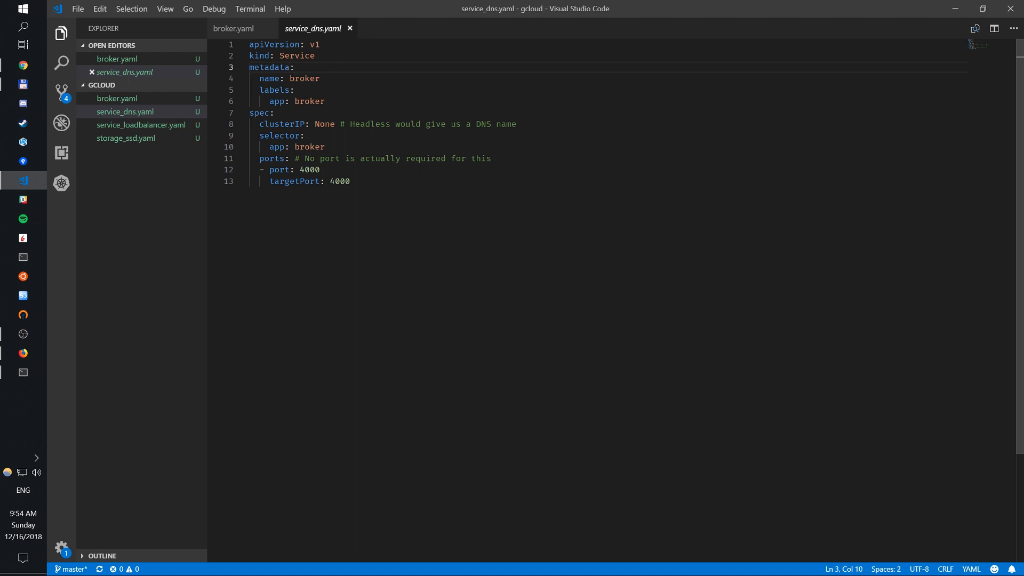
mouse_move(27, 407)
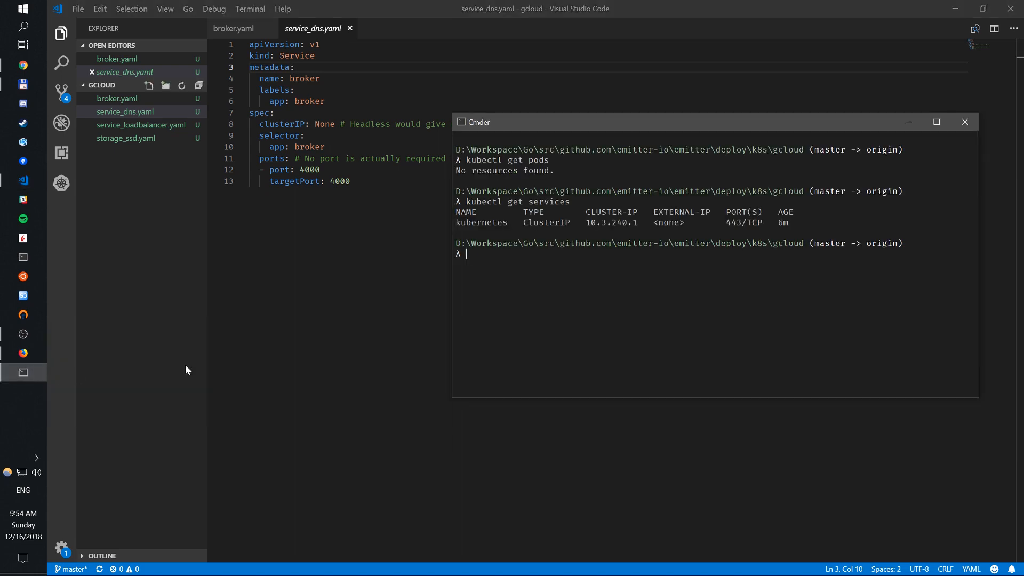
mouse_move(782, 398)
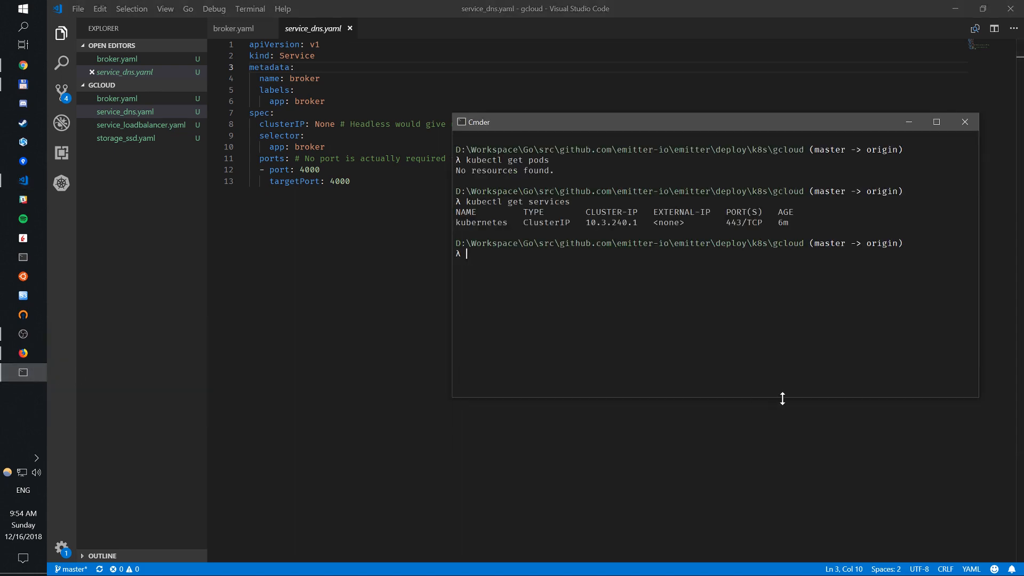
Run kubectl apply -f service_dns.yaml to create the headless broker service
text(kubectl)
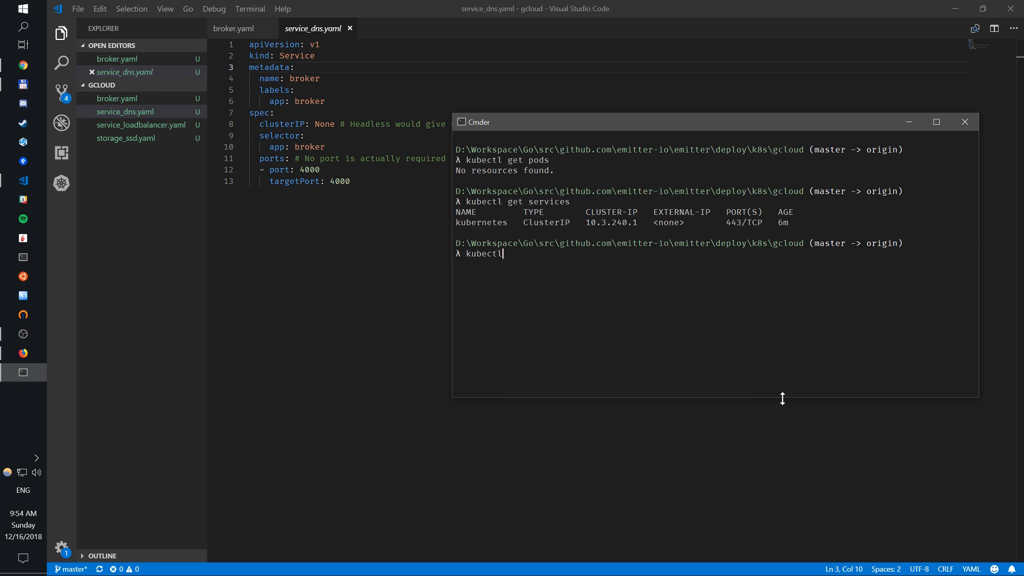
text(apply -=f)
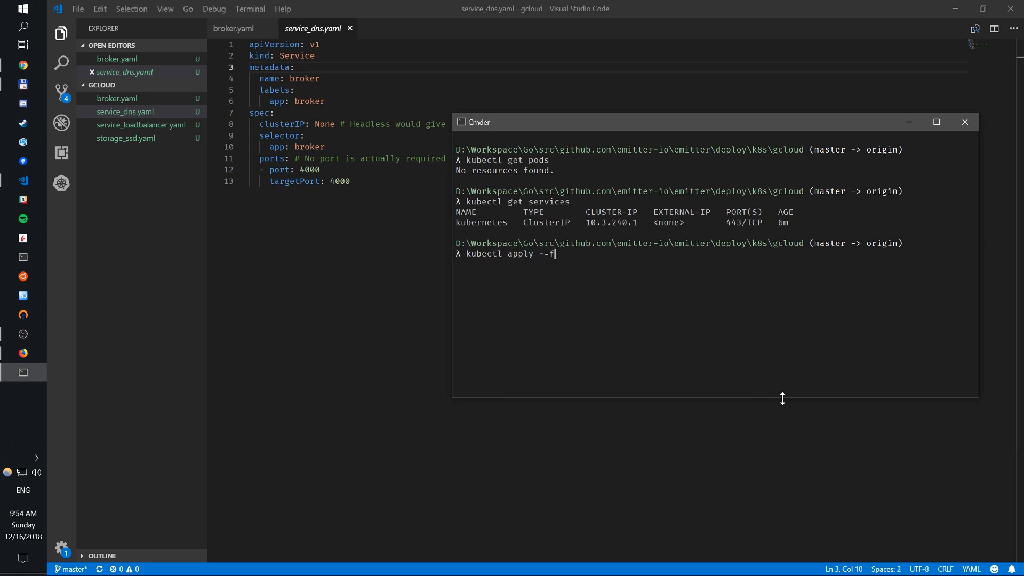
text(service)
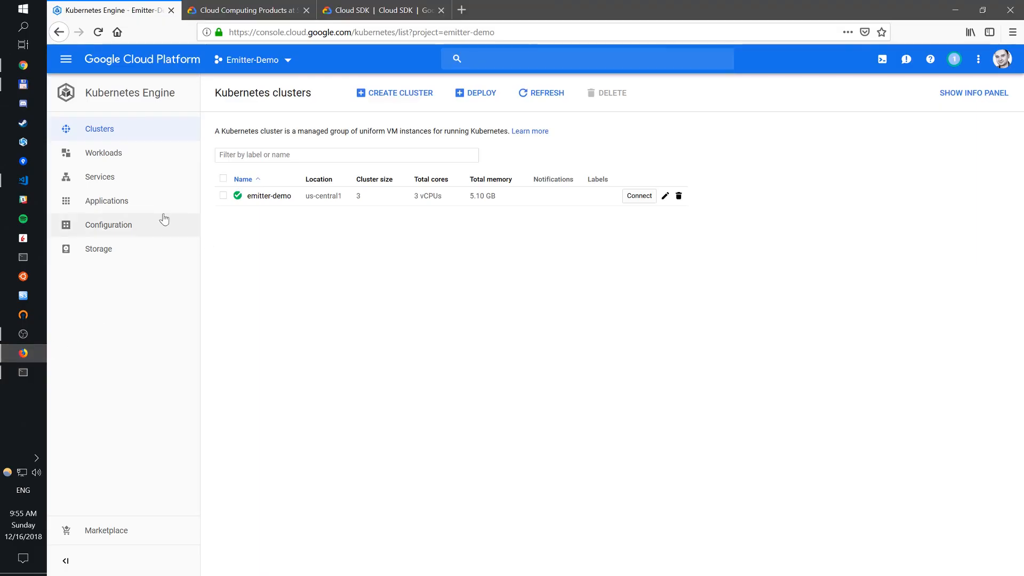
click(99, 177)
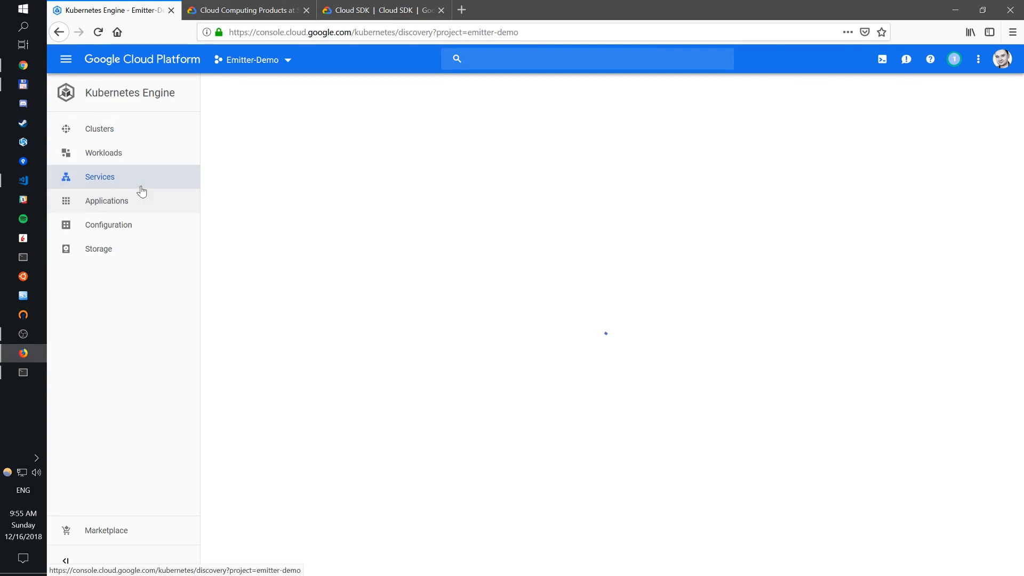
click(99, 176)
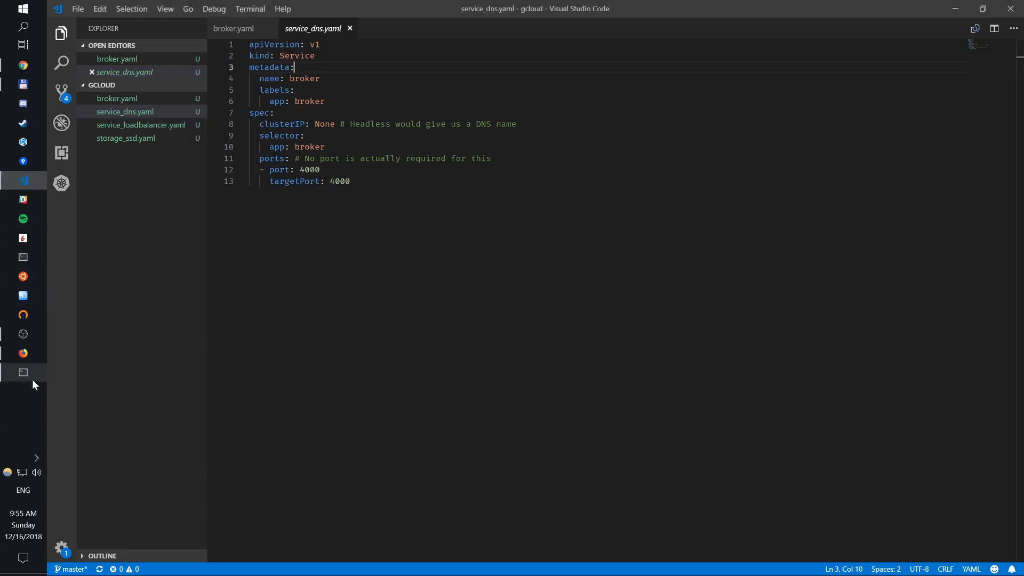
click(23, 373)
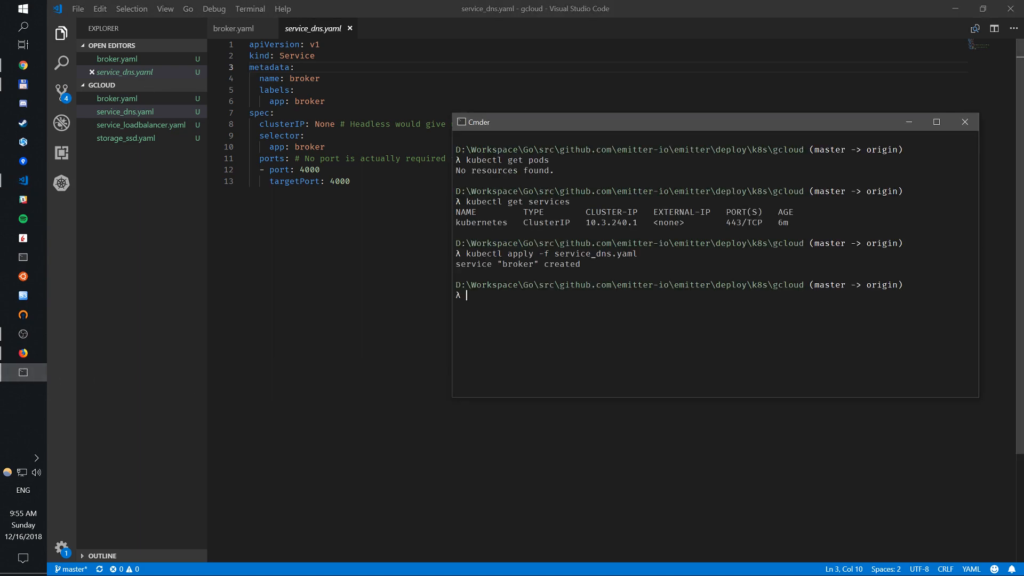
text(kubectl apply -f service_dns.yaml)
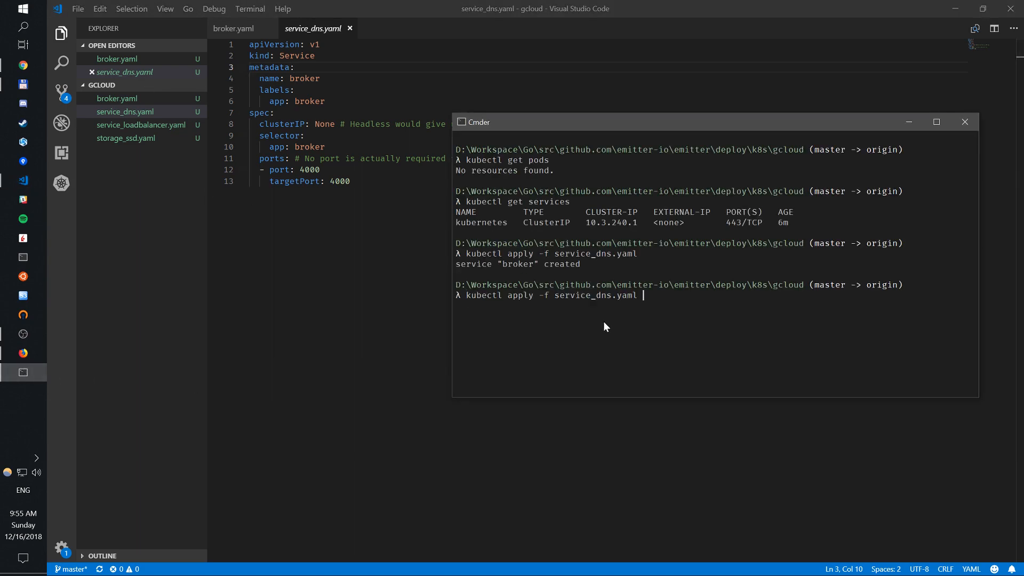
Edit the recalled command's file name to service_loadbalancer.yaml
key(Backspace)
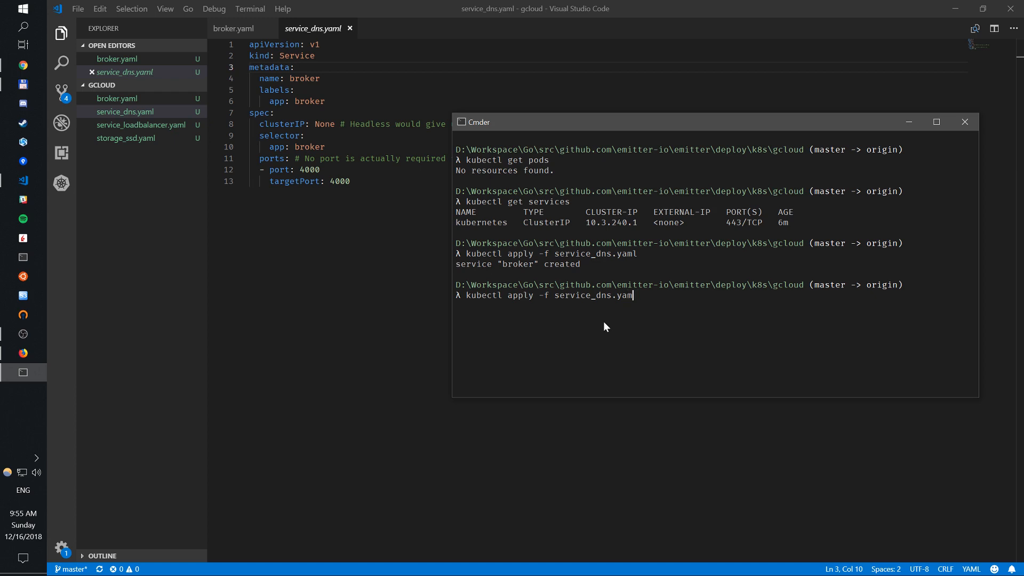
key(Backspace)
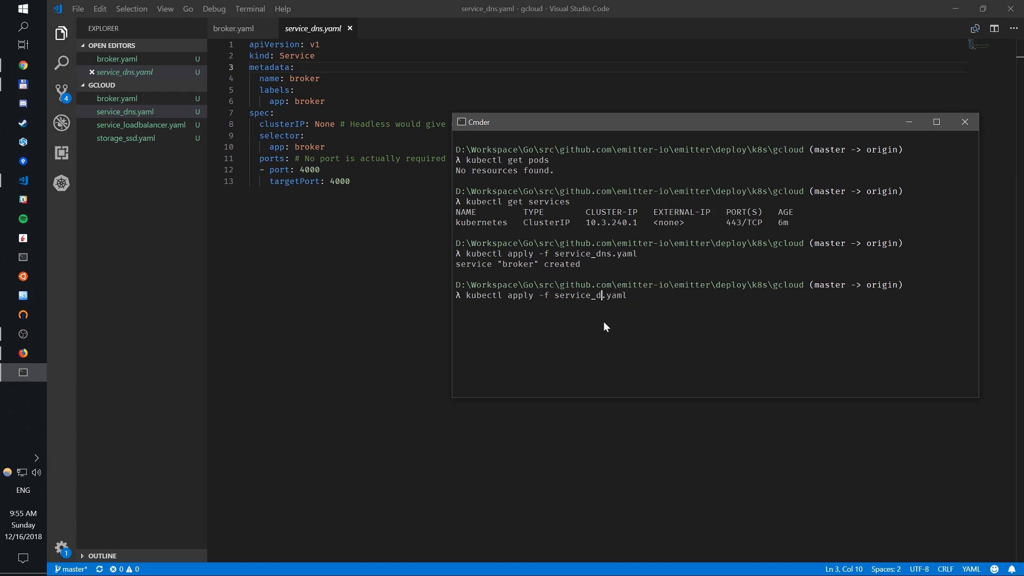
text(service_loadbalancer.yaml)
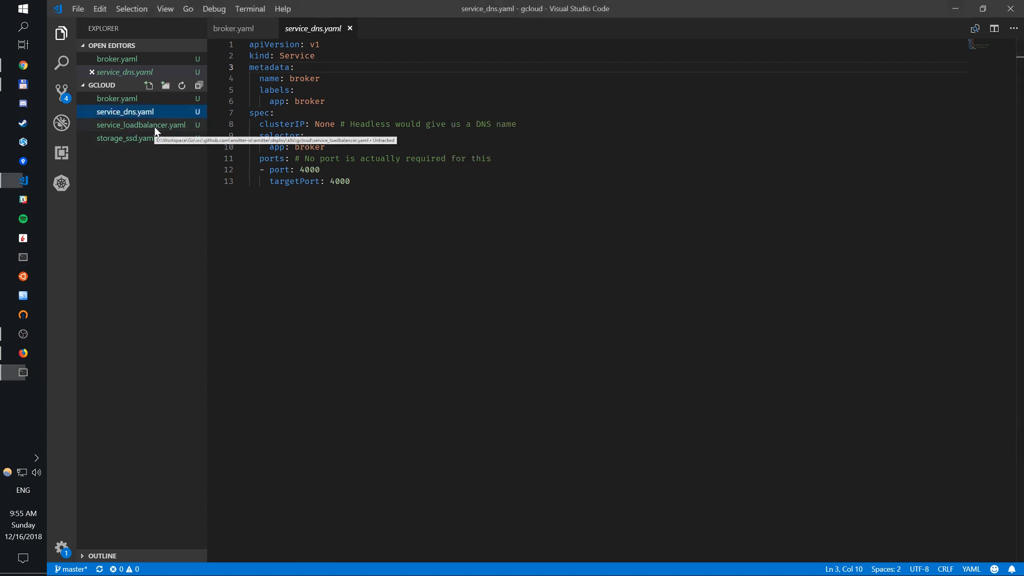
Review service_loadbalancer.yaml's ports 80 and 443, then view storage_ssd.yaml's fast pd-ssd StorageClass
click(140, 125)
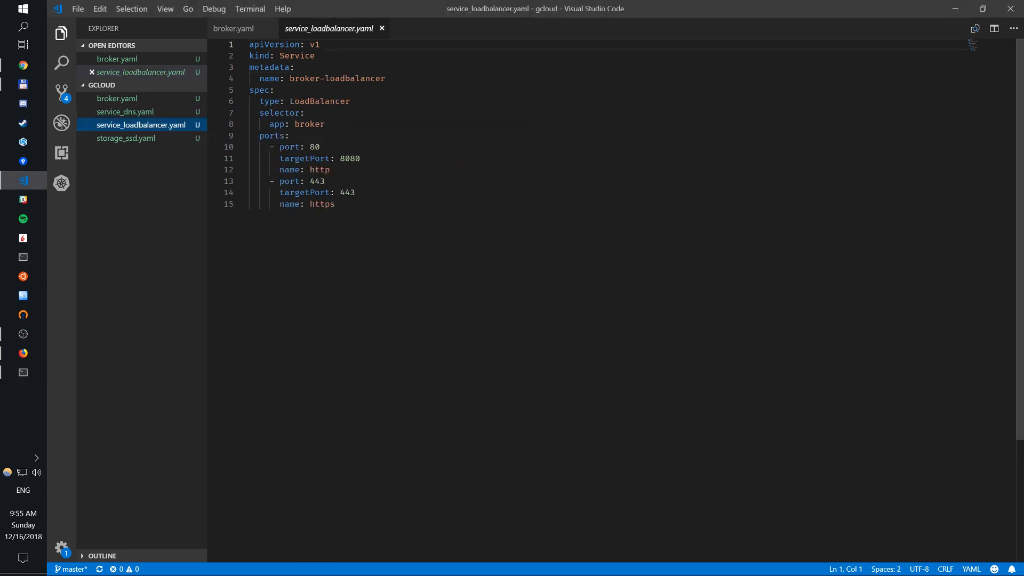
mouse_move(326, 102)
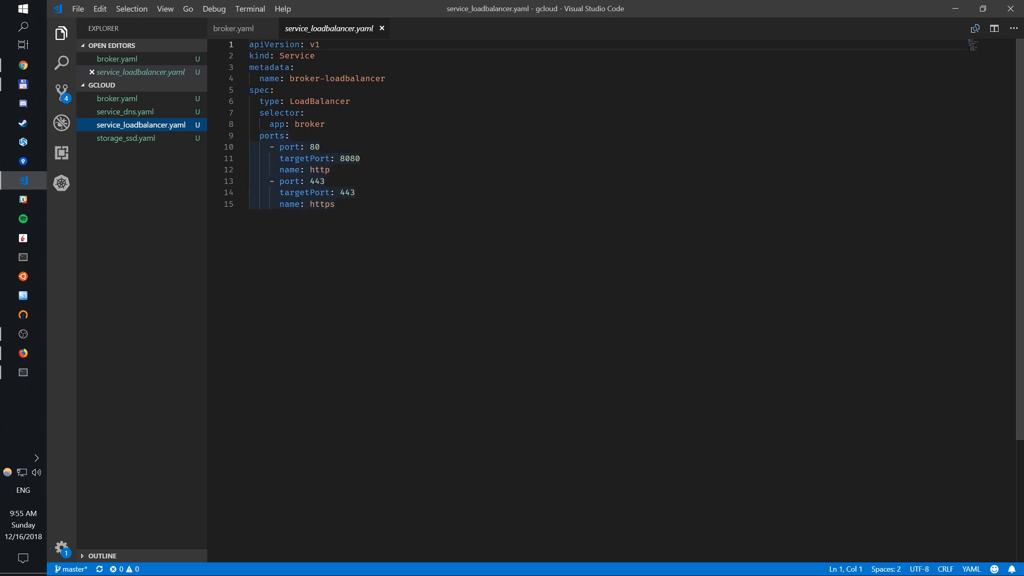
double_click(349, 158)
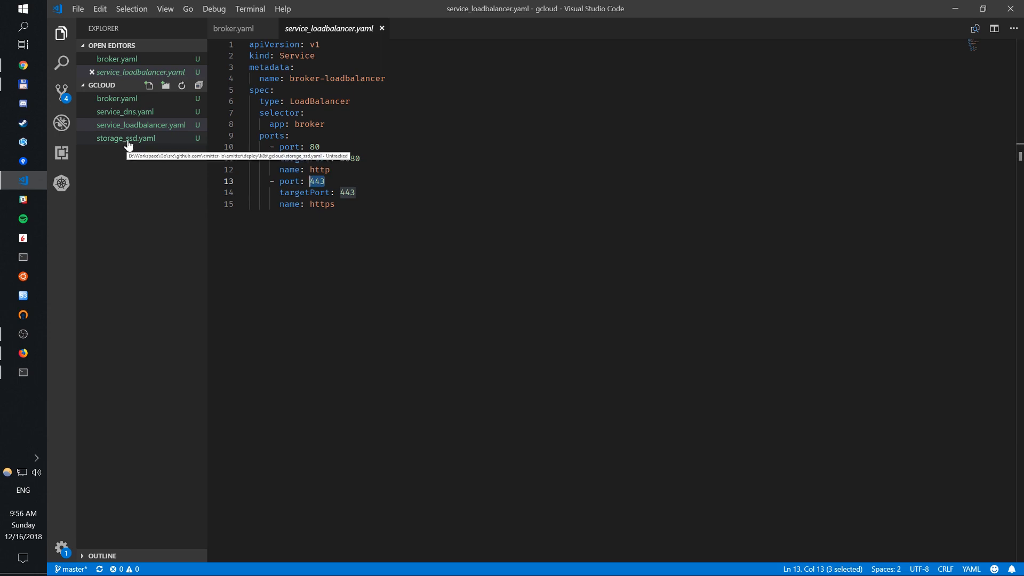
click(126, 138)
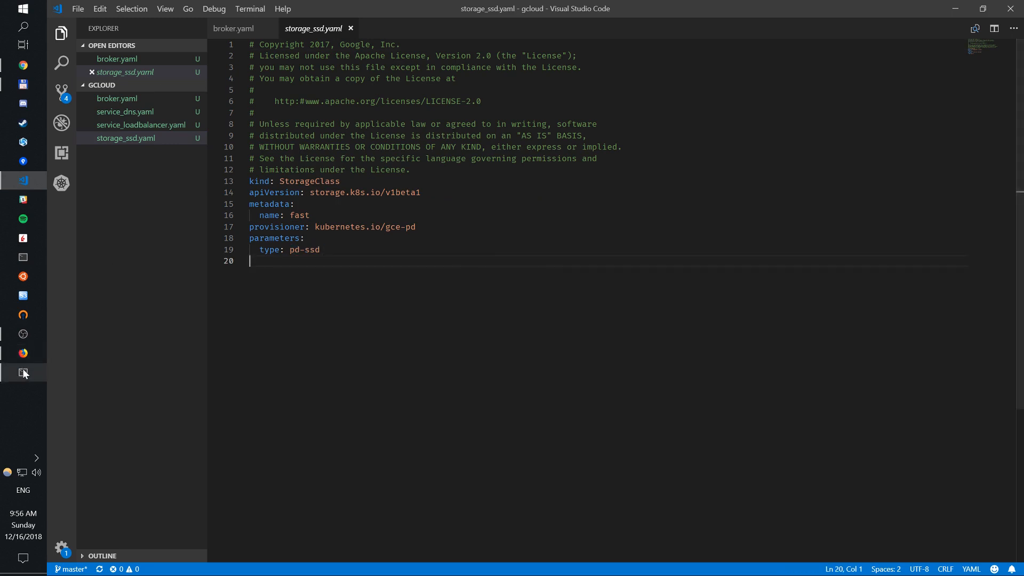
Run kubectl apply -f storage_ssd.yaml in Cmder to create the fast StorageClass
click(23, 372)
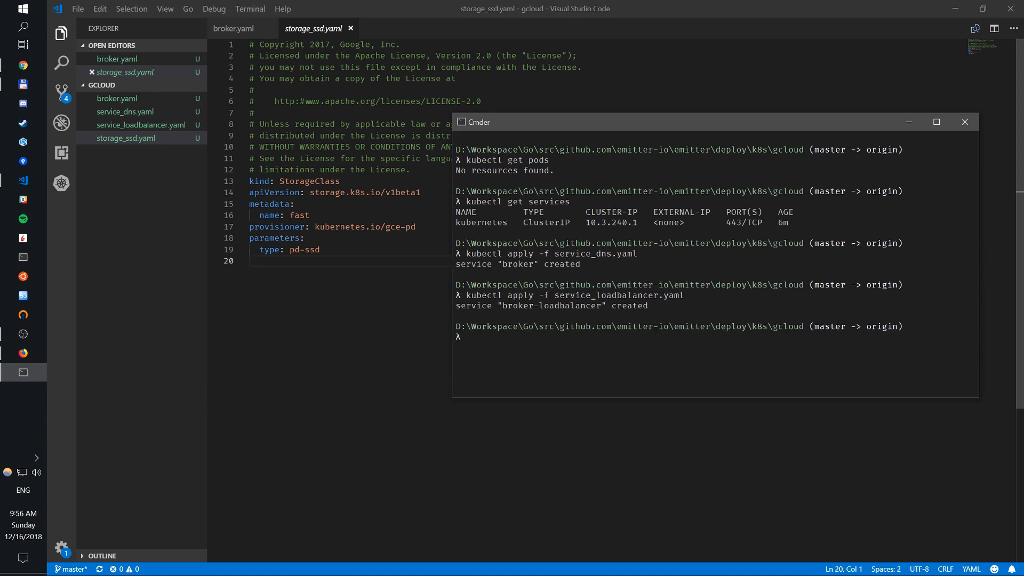
text(kubectl apply -f service_l)
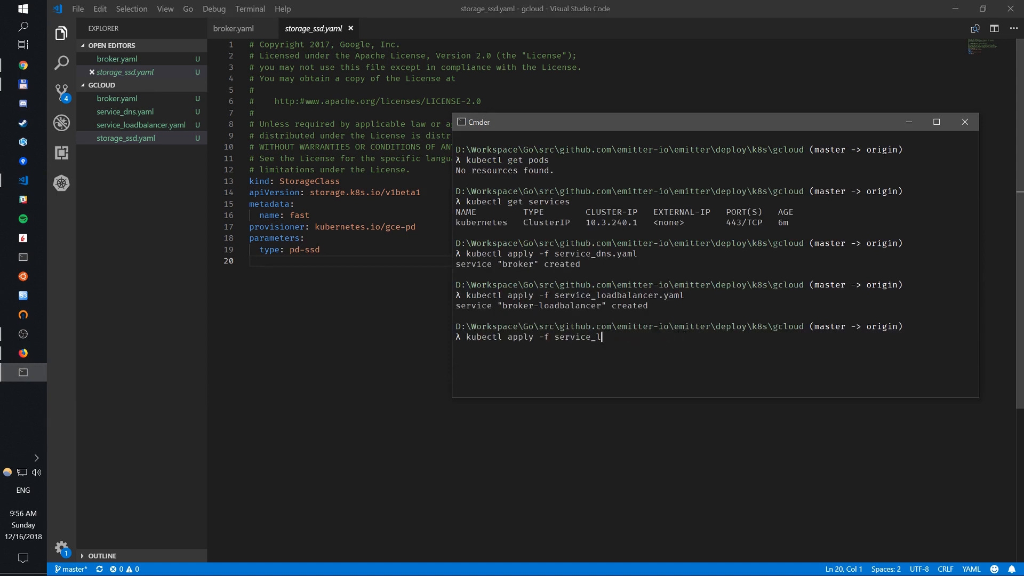
text(storage_ssd.yaml)
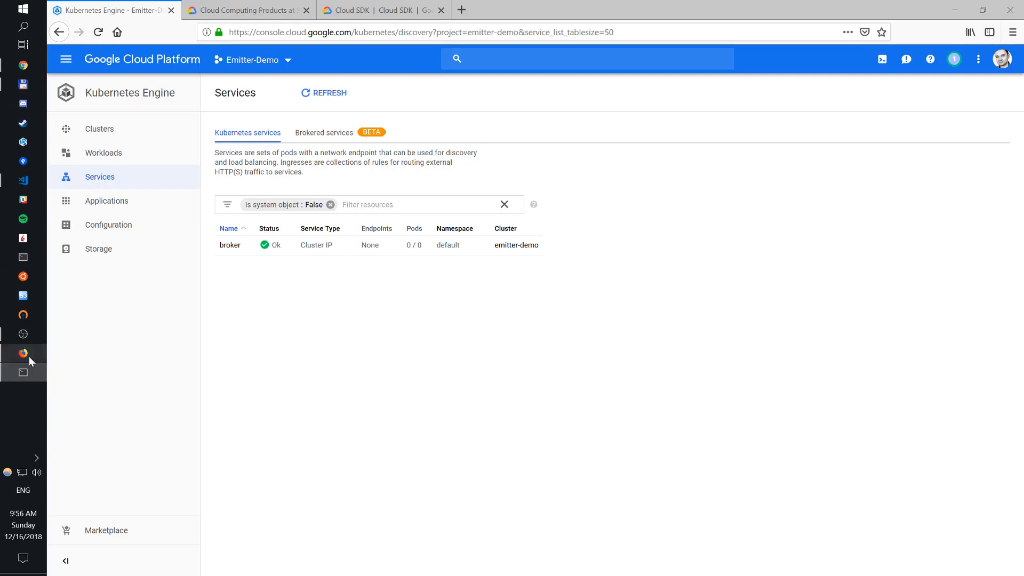
mouse_move(143, 251)
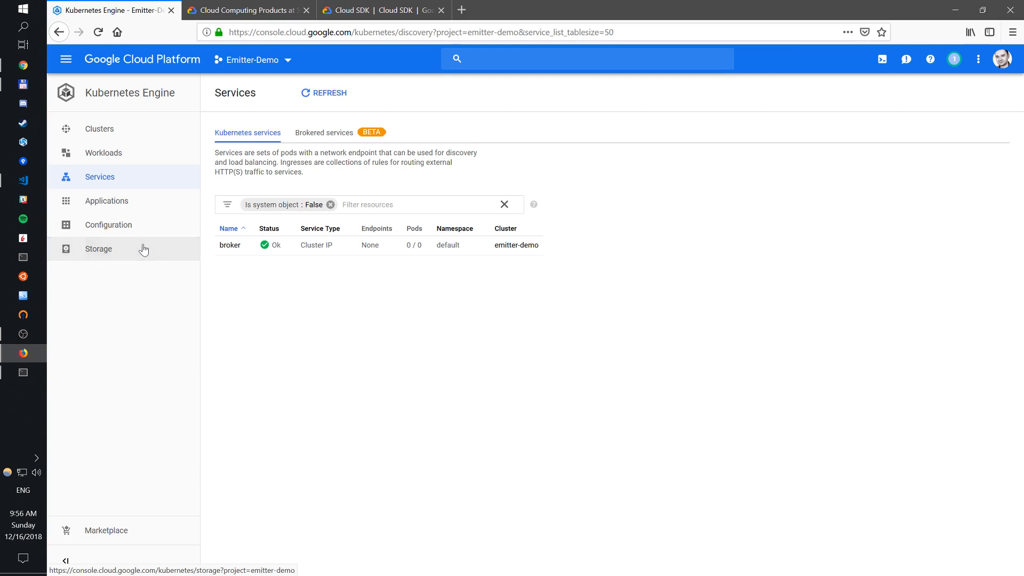
Verify the fast pd-ssd storage class, then open broker-loadbalancer's 35.239.39.252:80 endpoint
click(98, 249)
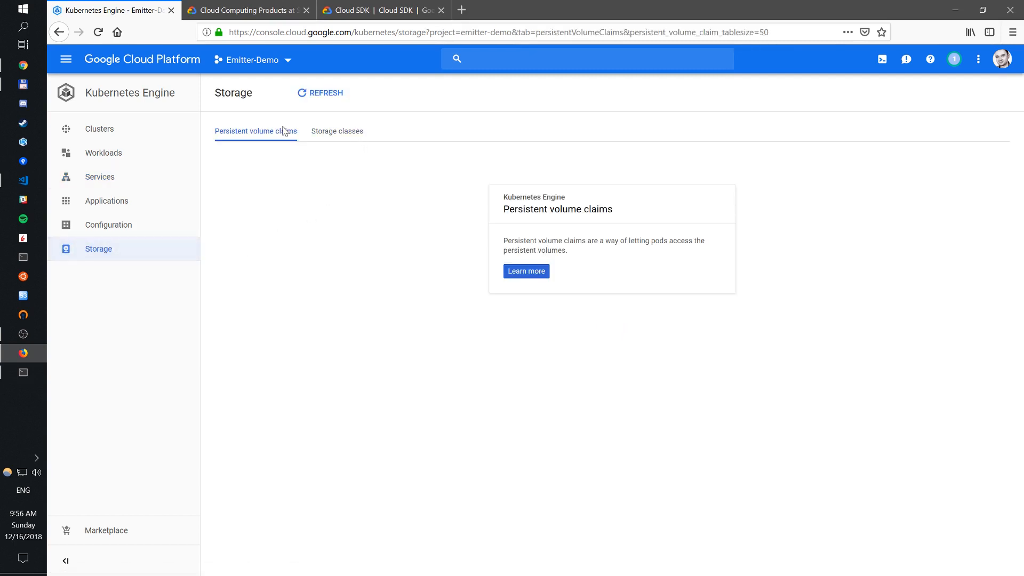
mouse_move(247, 159)
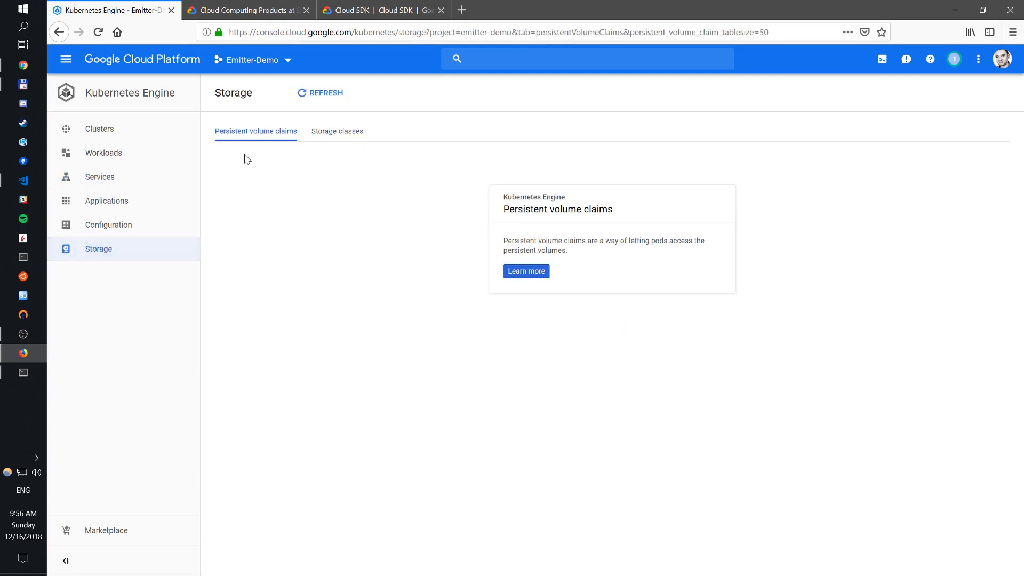
click(337, 131)
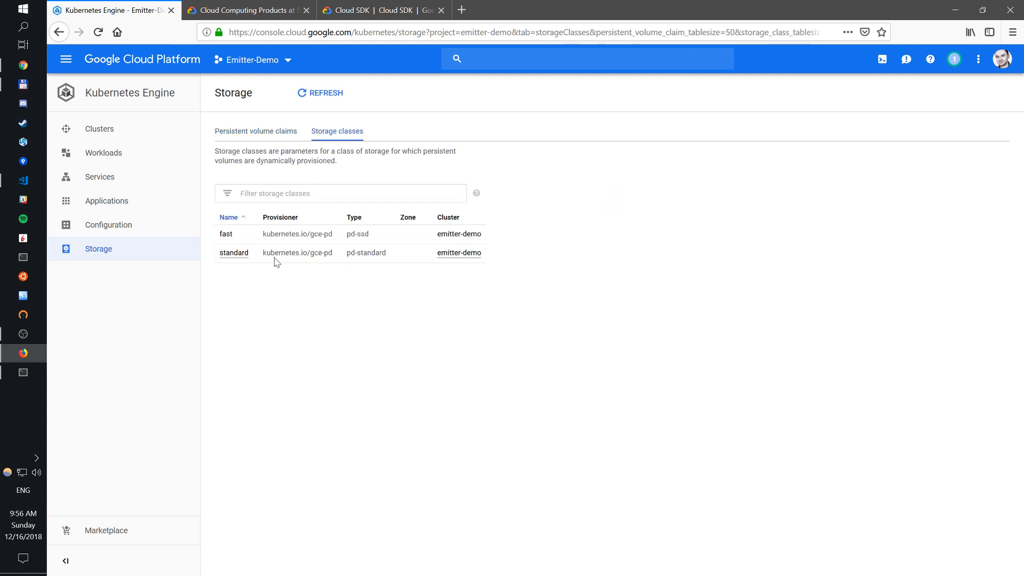
mouse_move(233, 253)
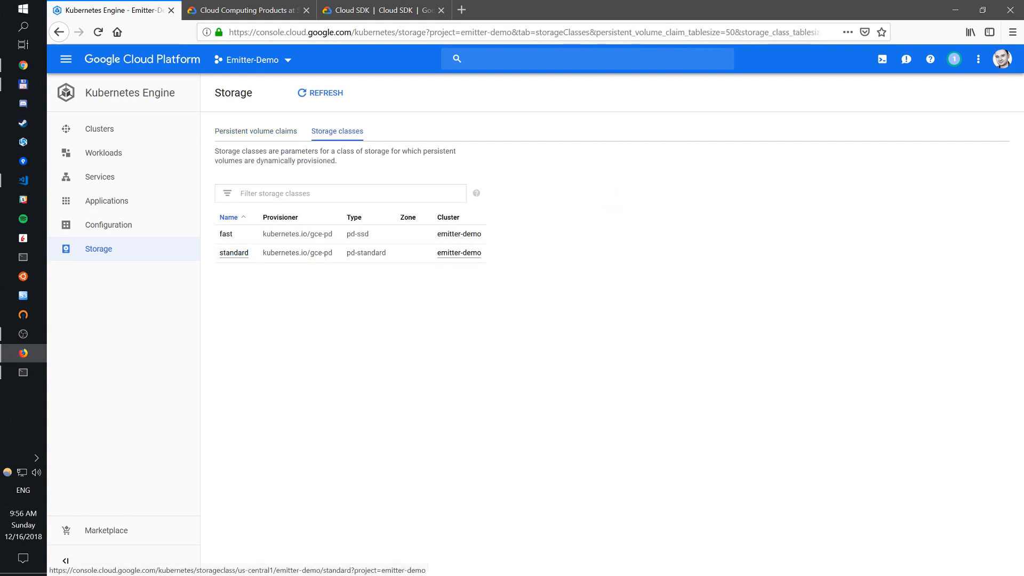
mouse_move(226, 234)
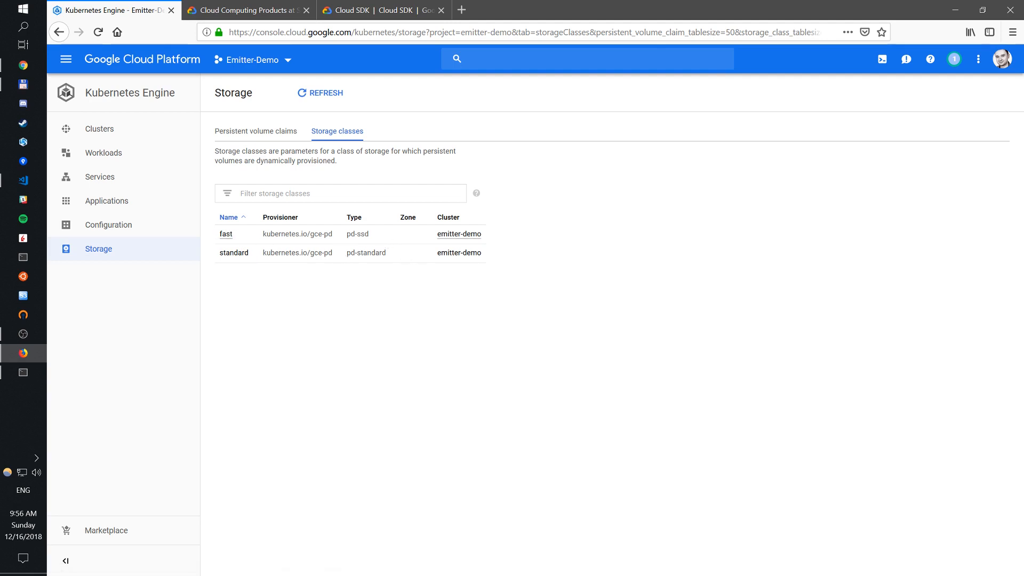
double_click(357, 234)
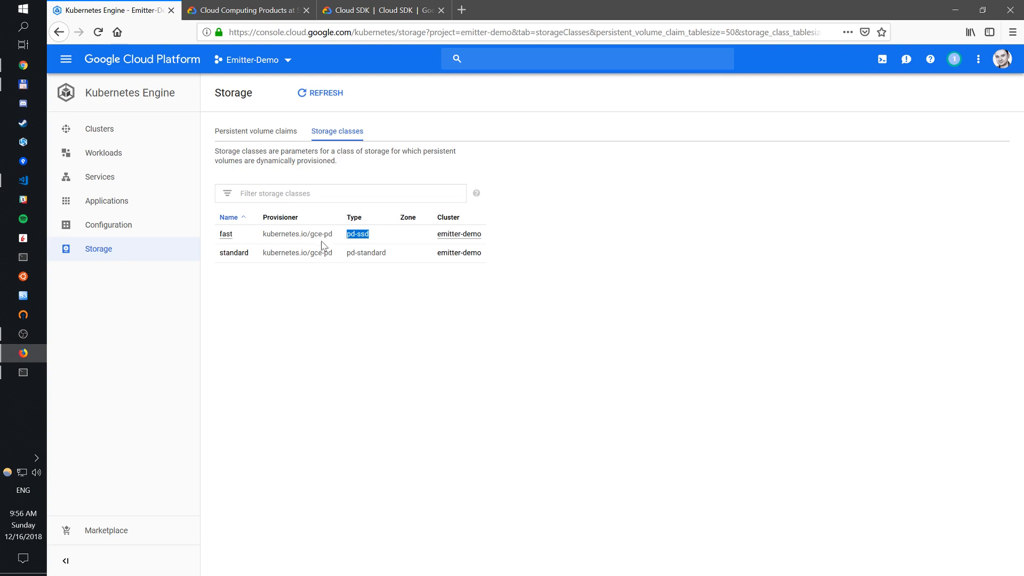
mouse_move(94, 337)
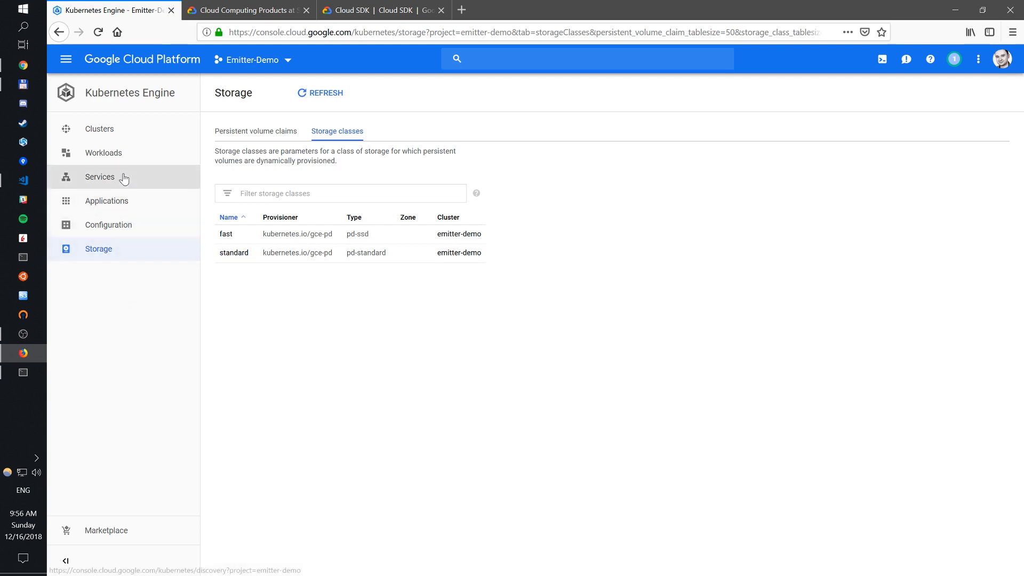
click(100, 177)
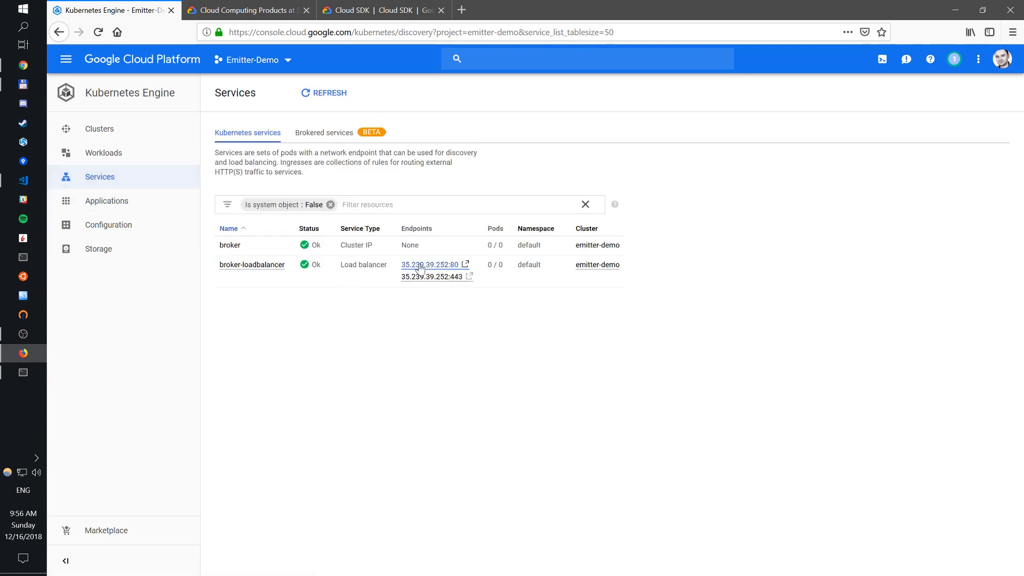
click(431, 265)
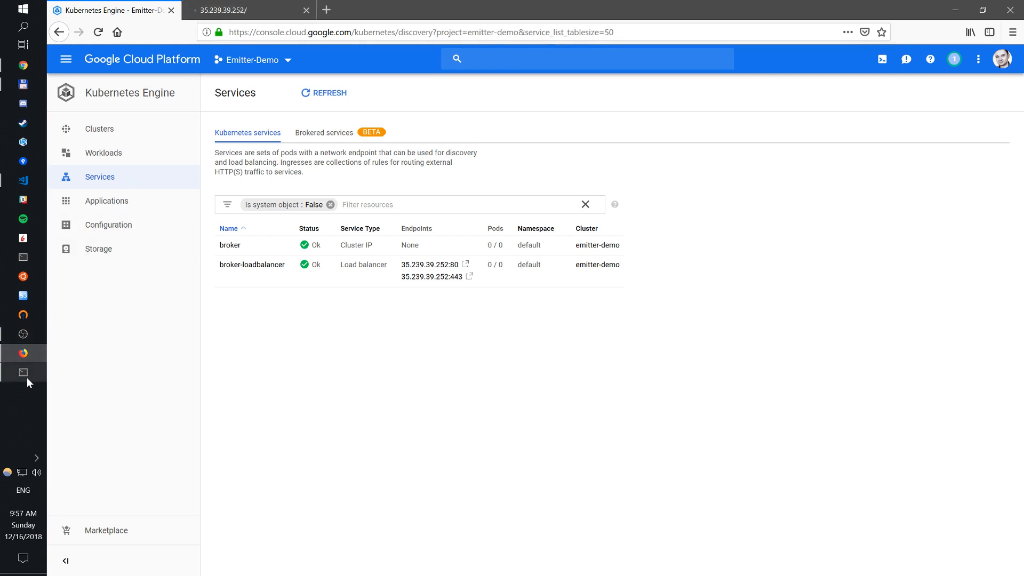
mouse_move(23, 373)
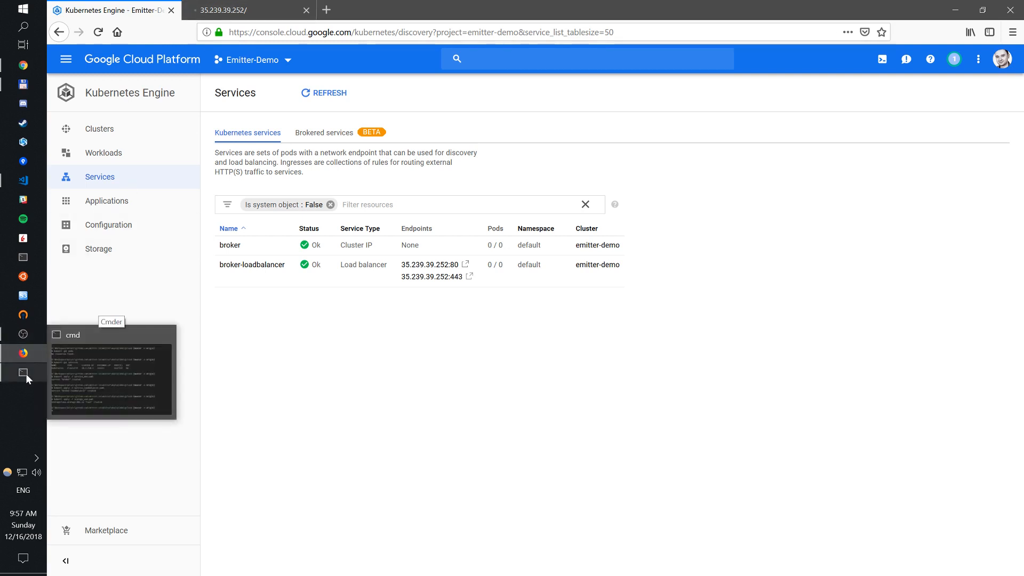
Run kubectl apply -f broker.yaml to create the broker StatefulSet
click(23, 372)
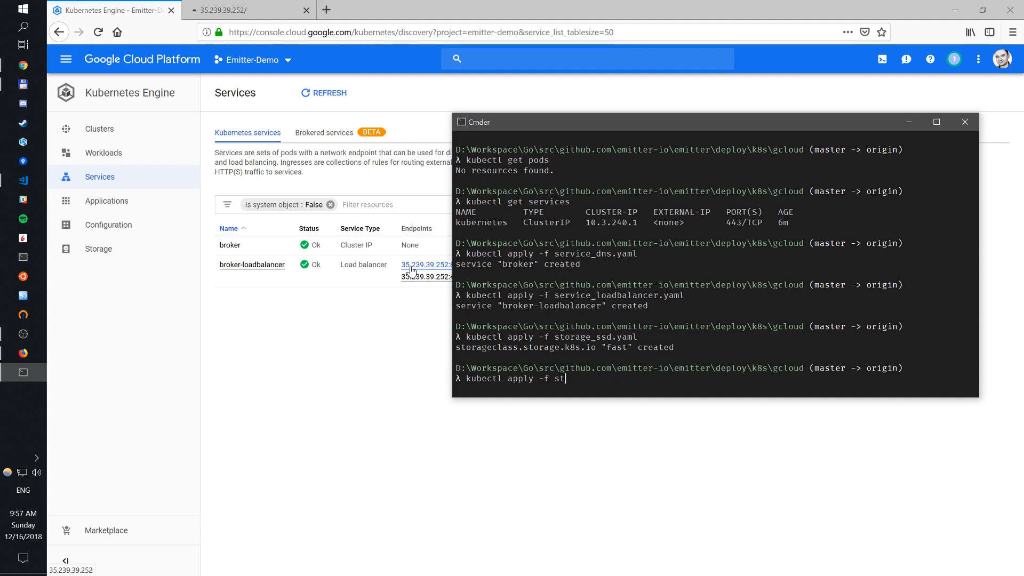
text(broker.yaml)
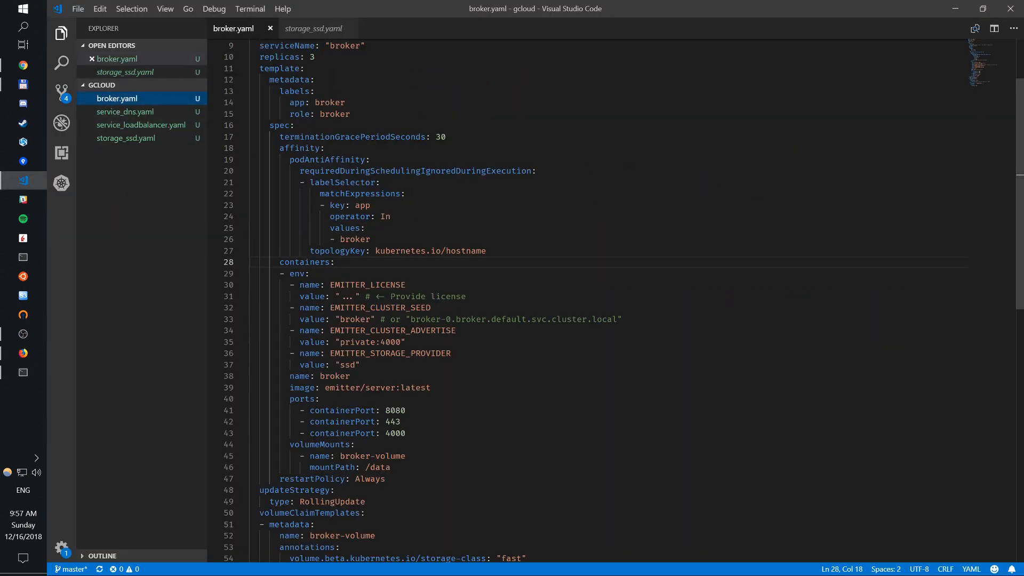
Scroll broker.yaml and highlight the podAntiAffinity block keyed on hostname
scroll(up, 3)
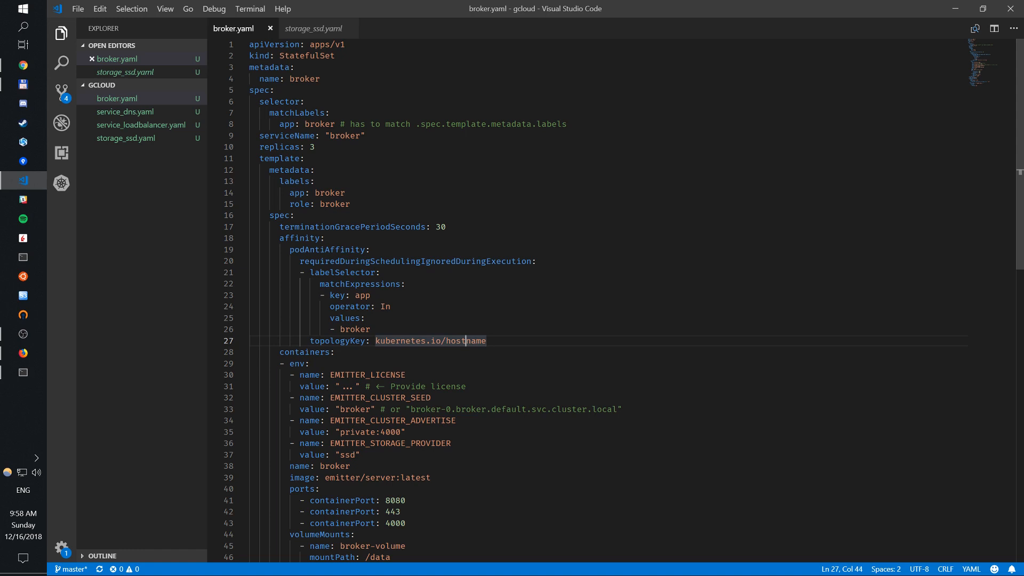
double_click(465, 340)
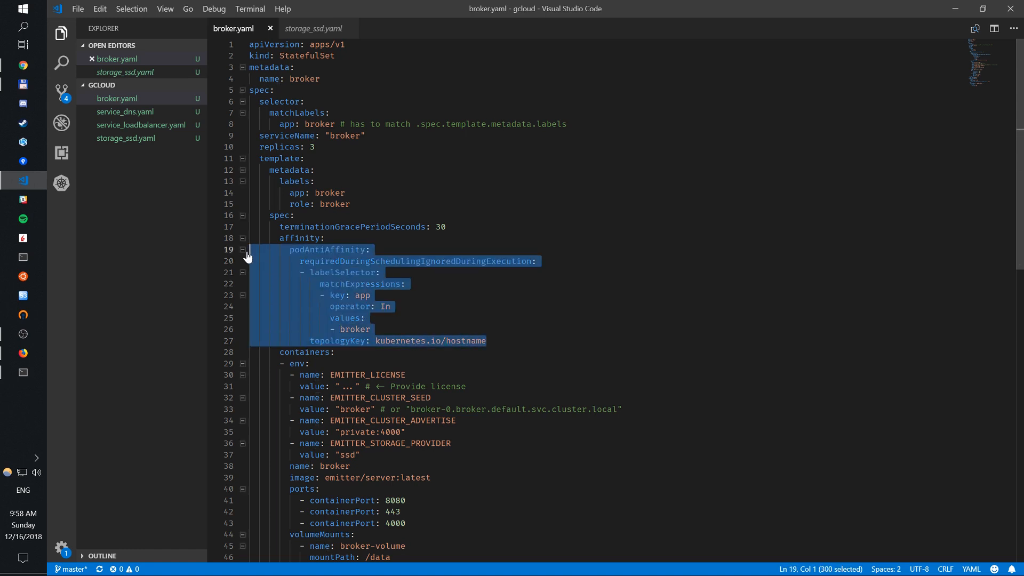
scroll(down, 3)
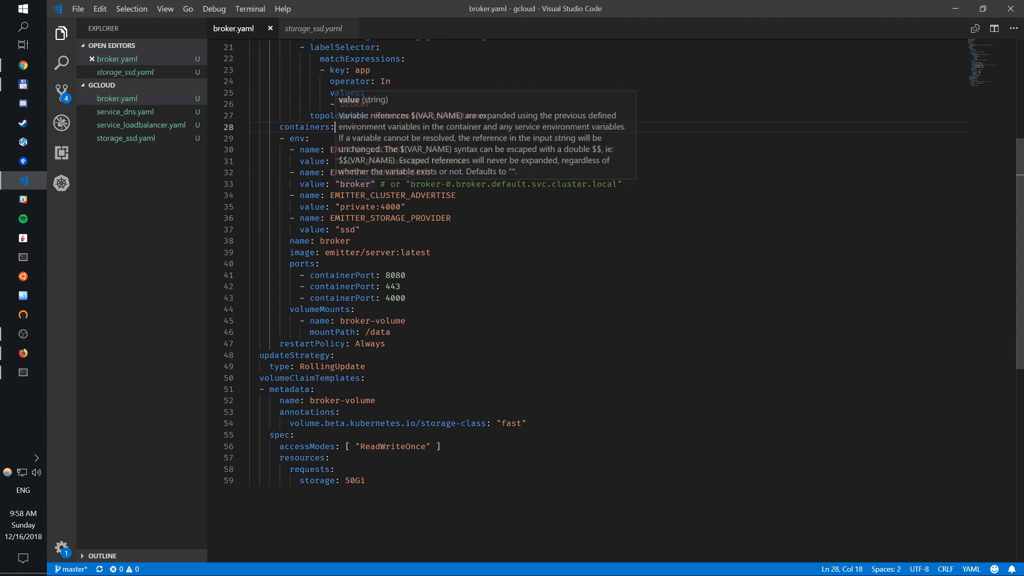
mouse_move(335, 127)
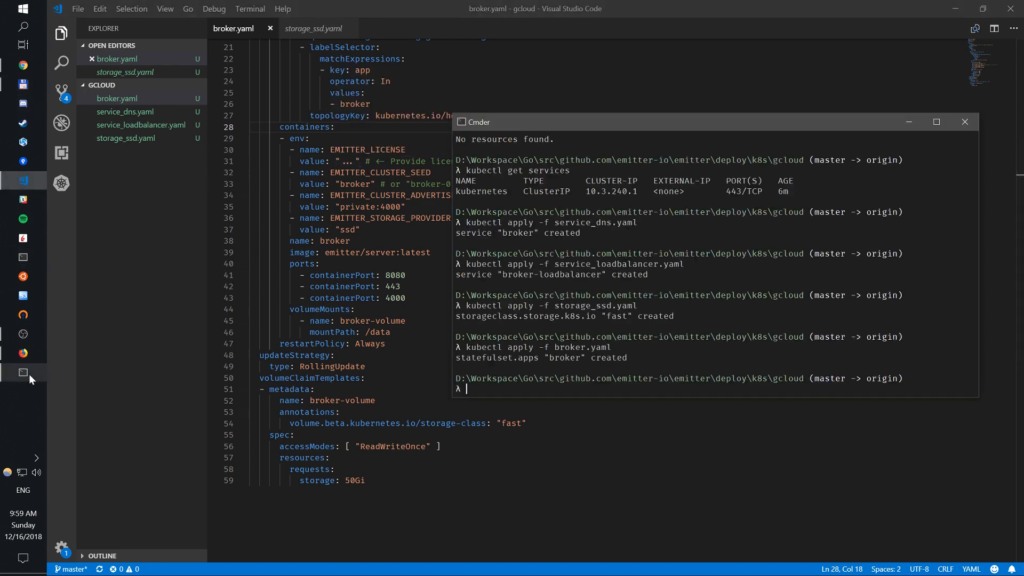
Run the emitter command to print a newly generated license and secret key
text(emitter)
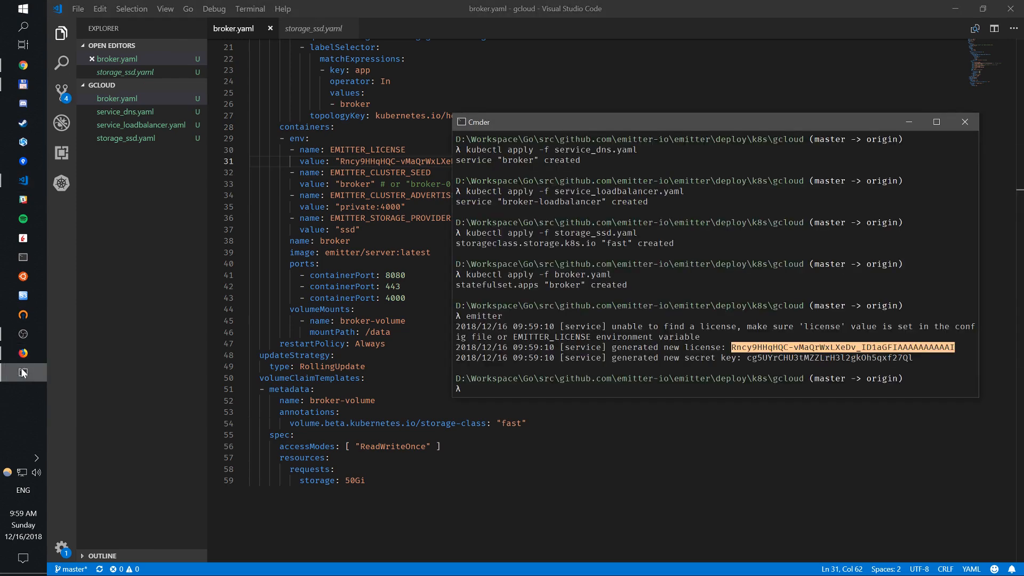
text(emitter)
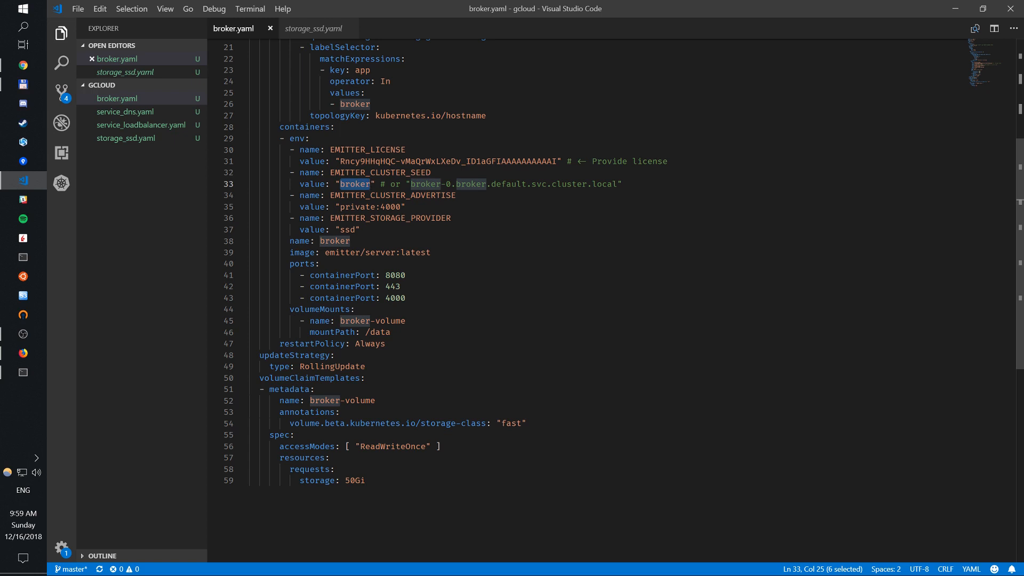
Highlight broker.yaml's emitter/server:latest image, port 4000, fast storage class and 50Gi request
click(125, 111)
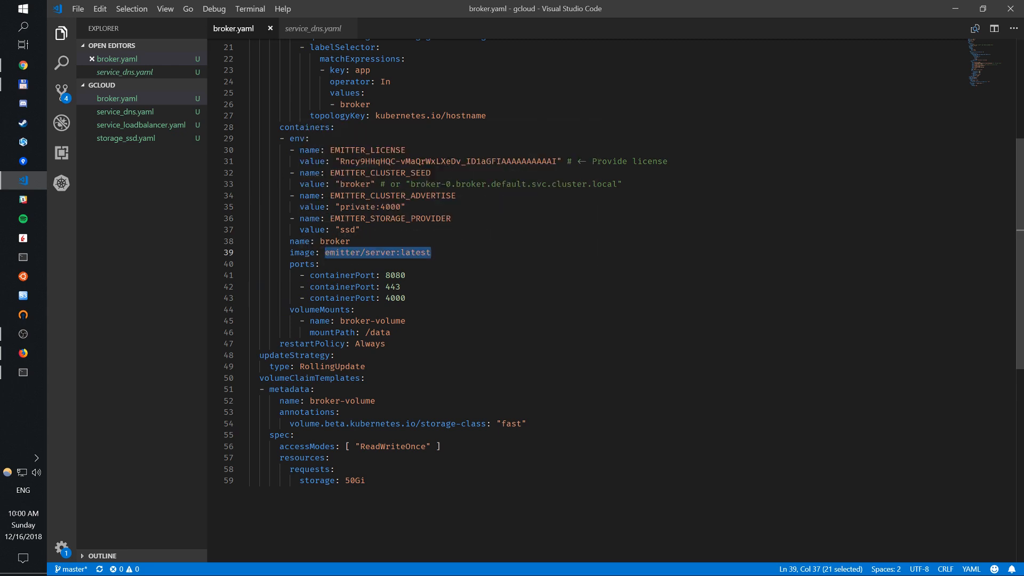
double_click(395, 298)
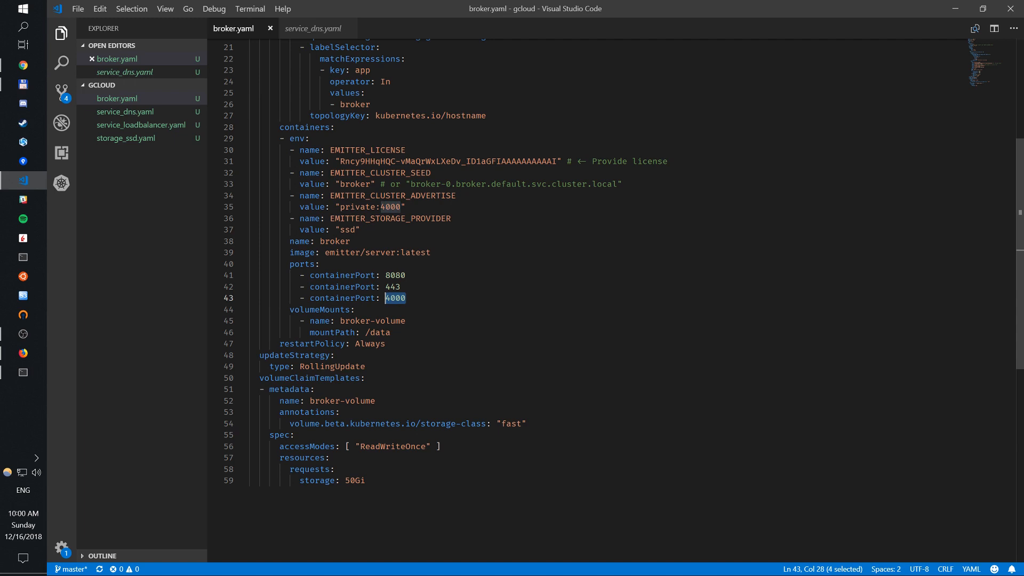
click(401, 287)
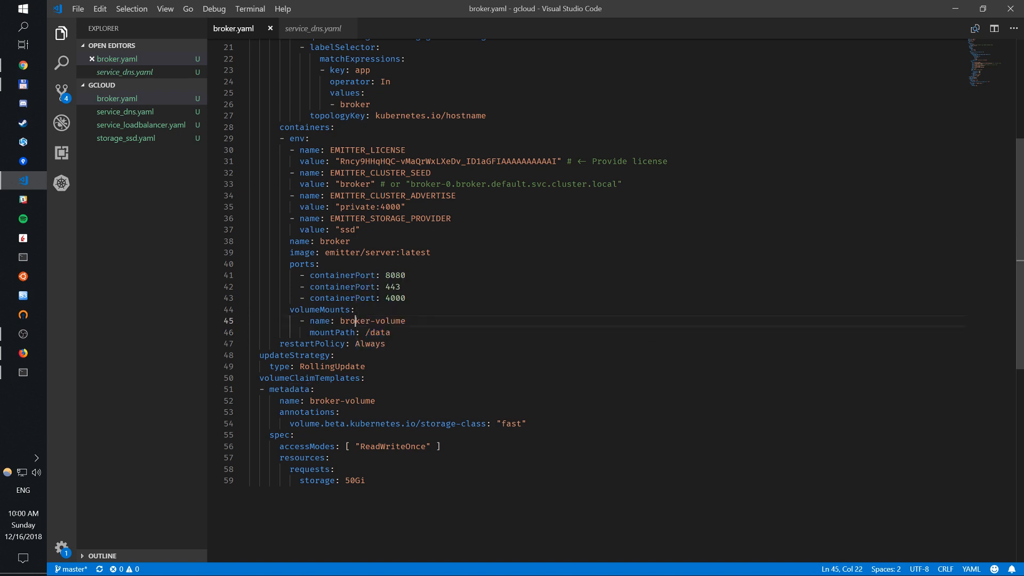
double_click(373, 320)
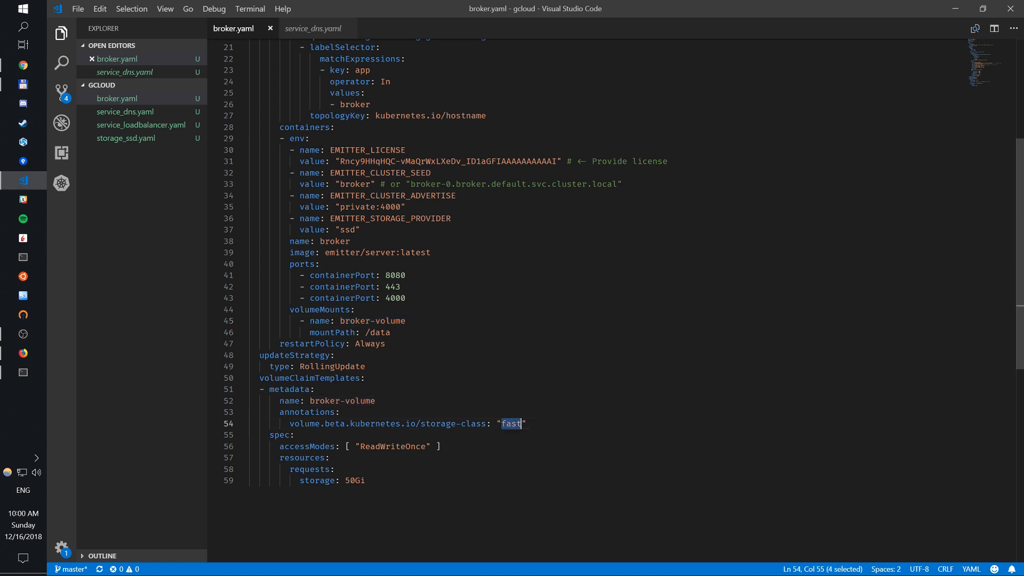
click(366, 480)
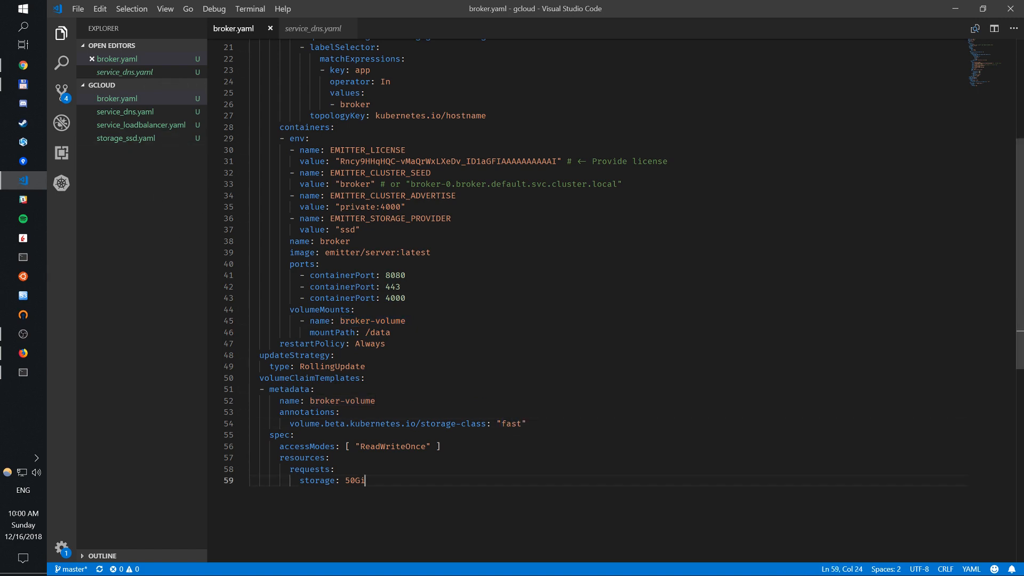
double_click(354, 480)
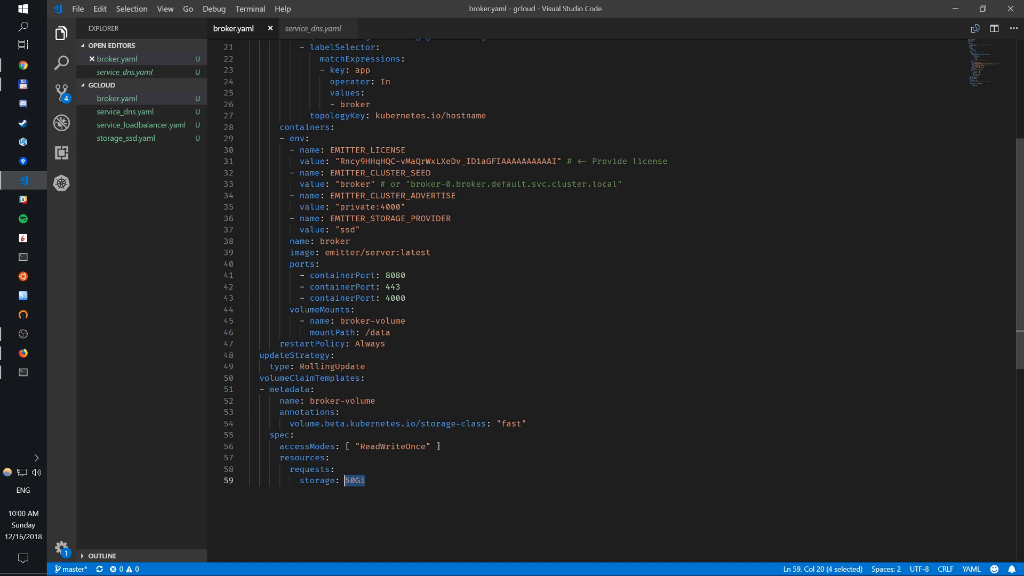
mouse_move(191, 370)
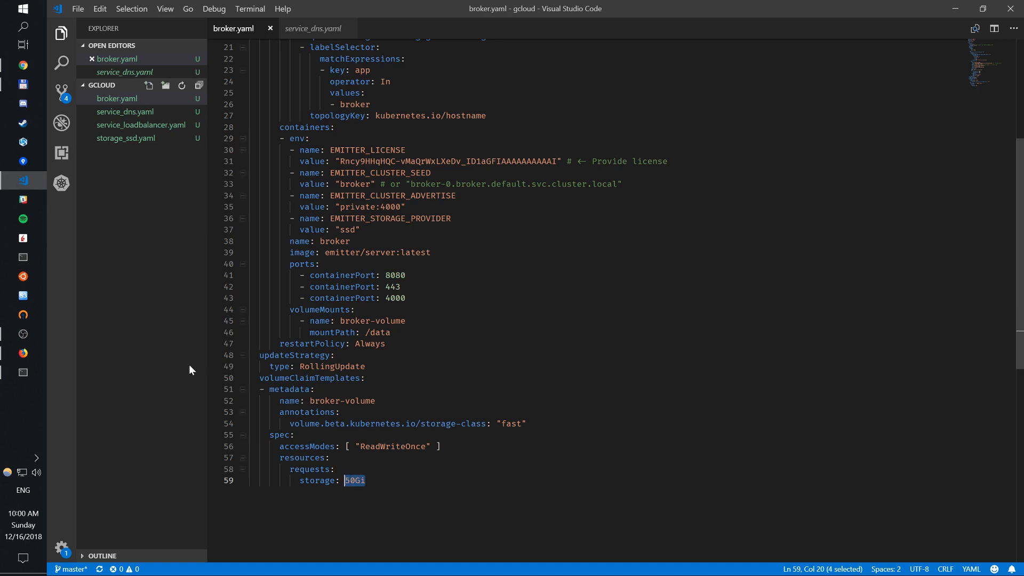
click(23, 354)
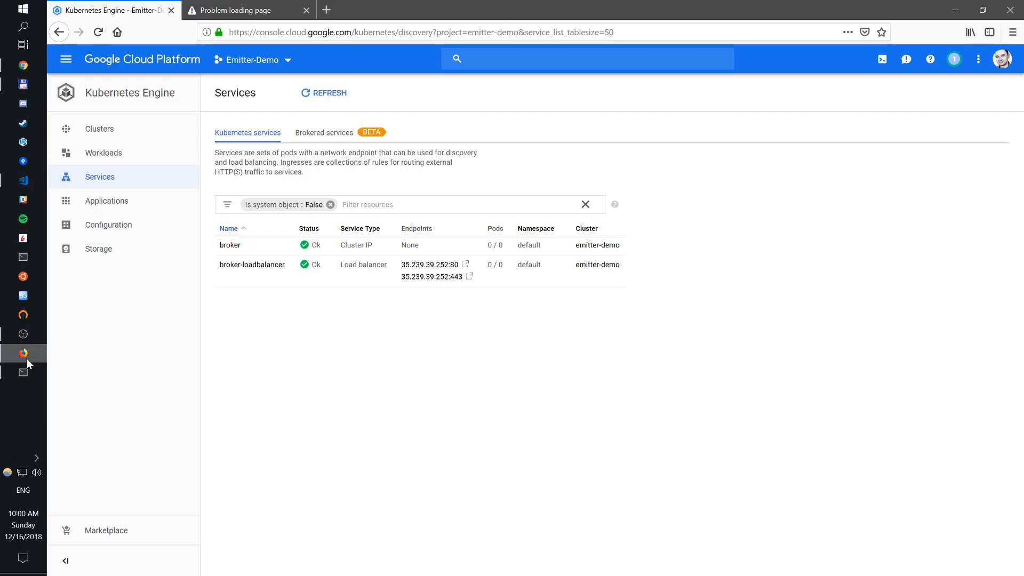
Check the broker workload's CrashLoopBackOff status details in the Workloads list
click(103, 152)
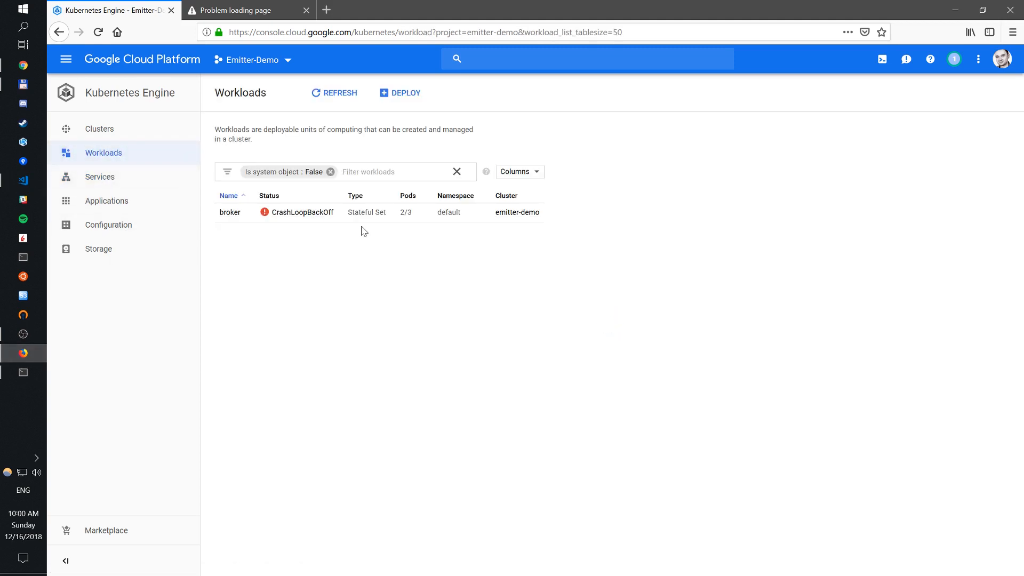
click(300, 212)
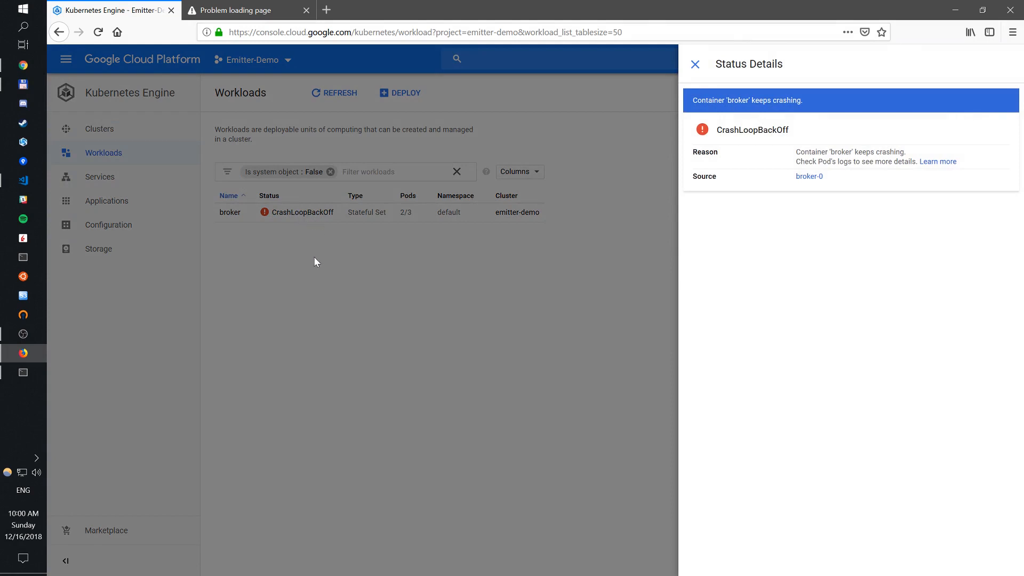
click(695, 64)
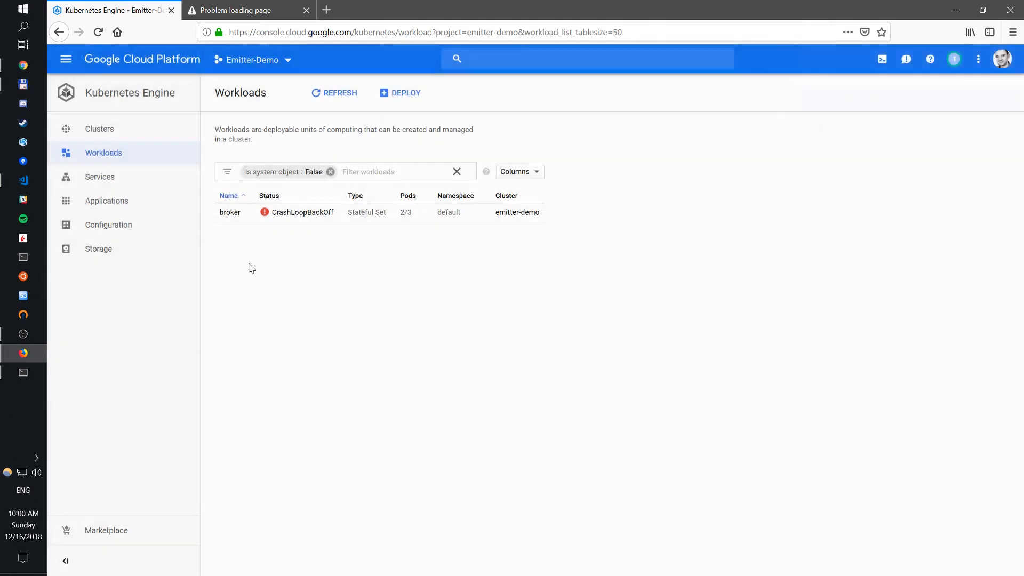
Delete the crash-looping broker-0 pod from the broker StatefulSet details
click(230, 212)
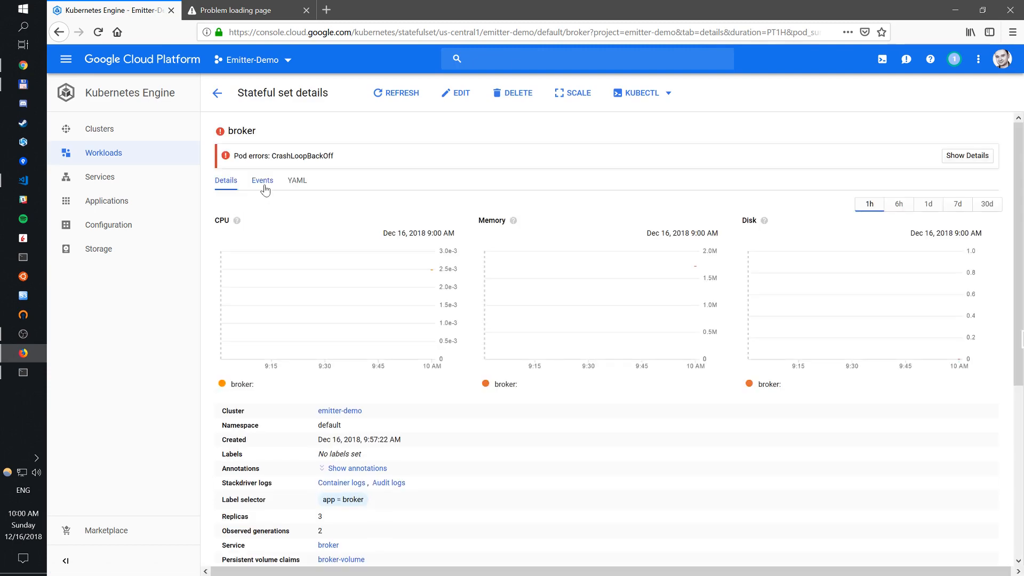
scroll(down, 3)
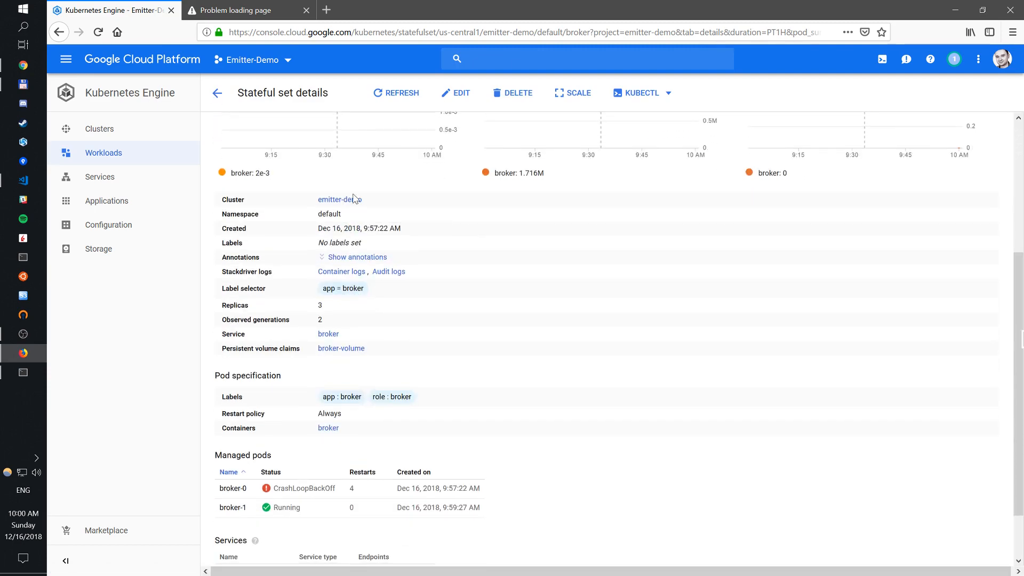
scroll(down, 3)
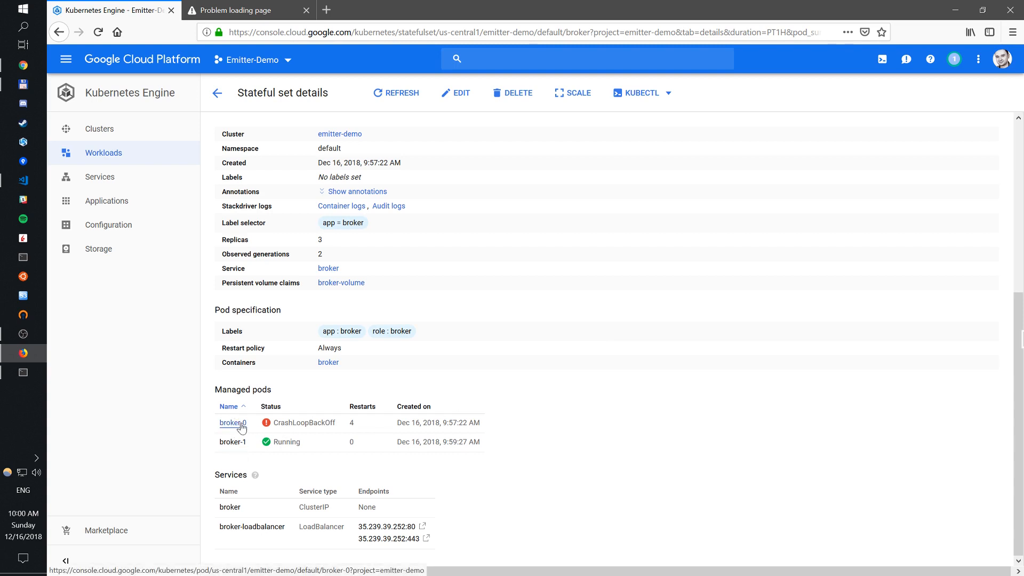
click(229, 423)
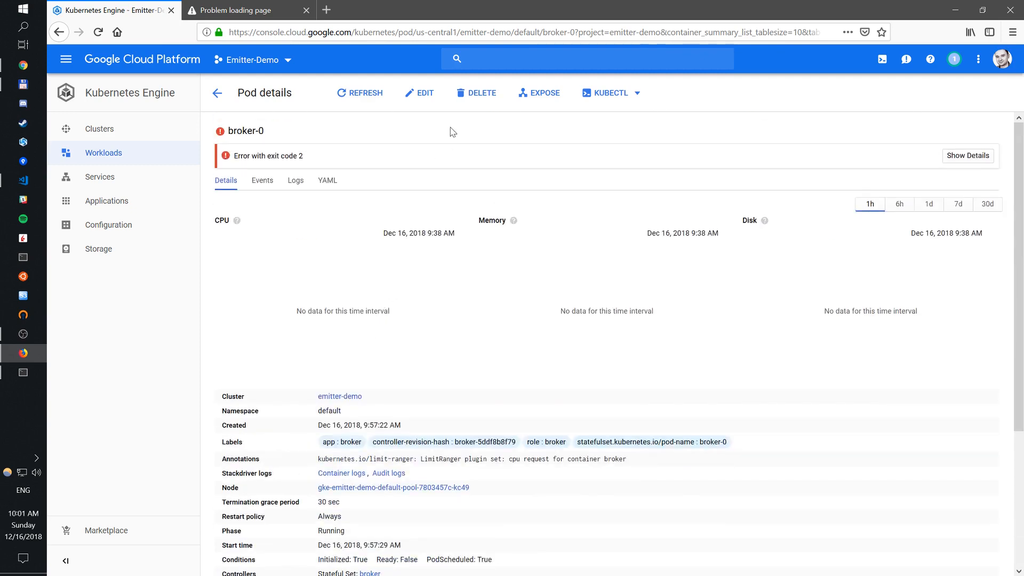
click(483, 93)
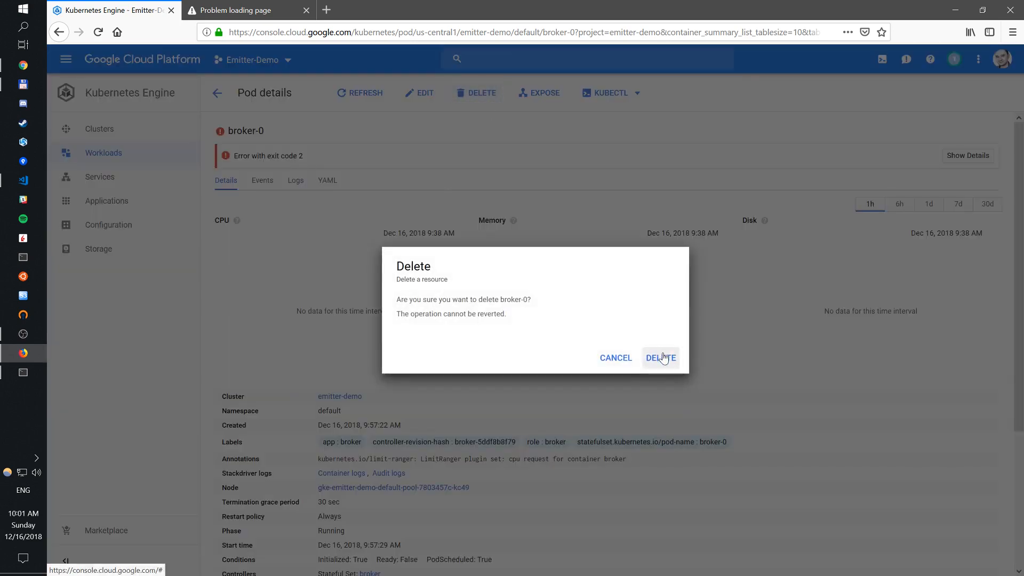
click(660, 357)
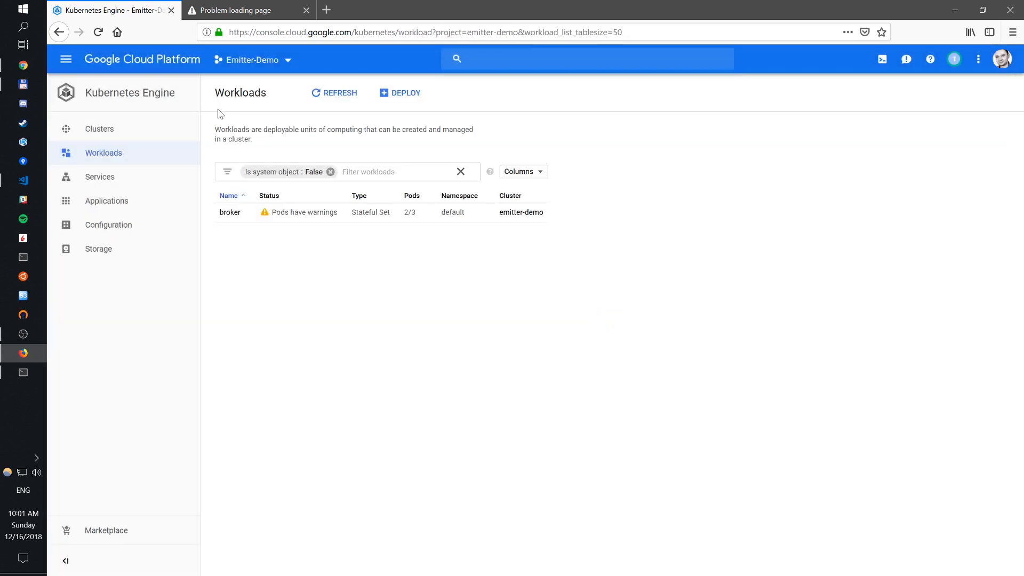
View the container logs of pod broker-1 in the broker StatefulSet
click(230, 213)
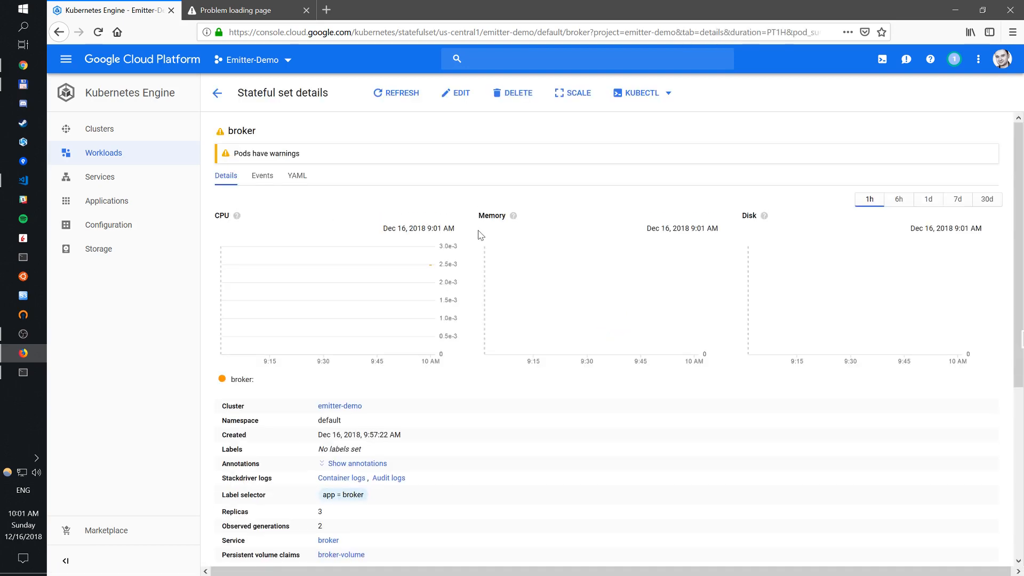
scroll(down, 3)
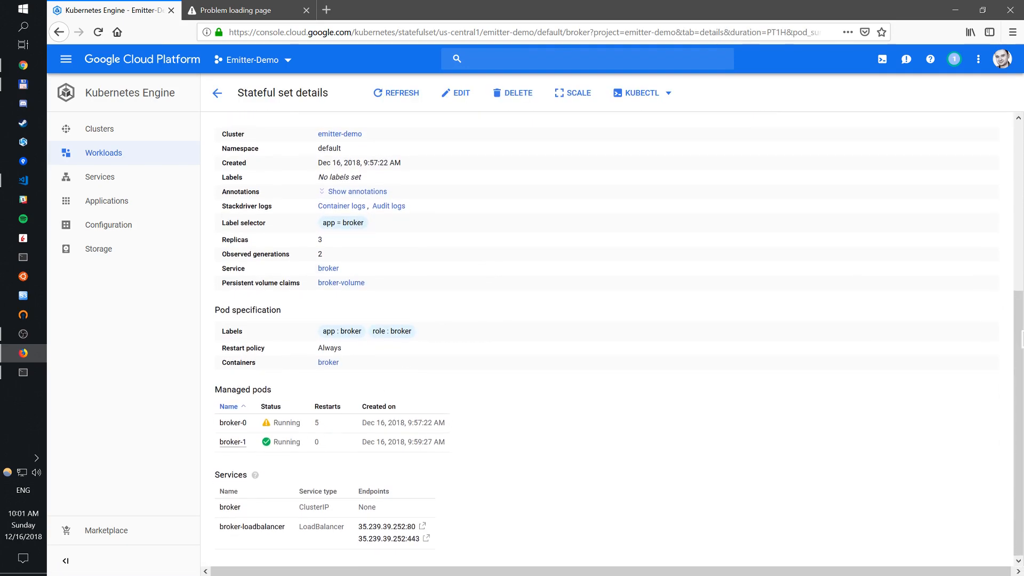
click(232, 442)
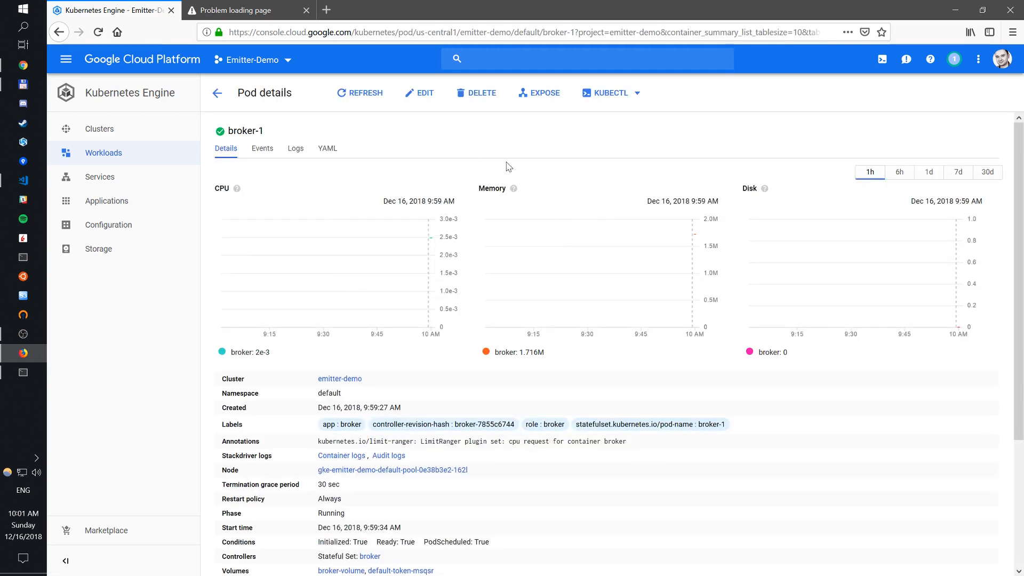
scroll(down, 3)
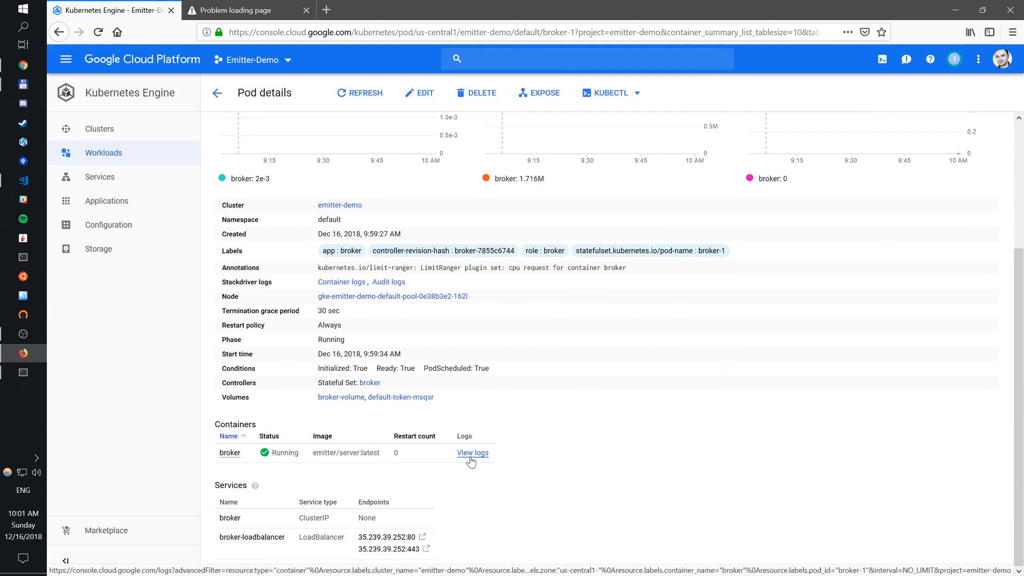
click(472, 453)
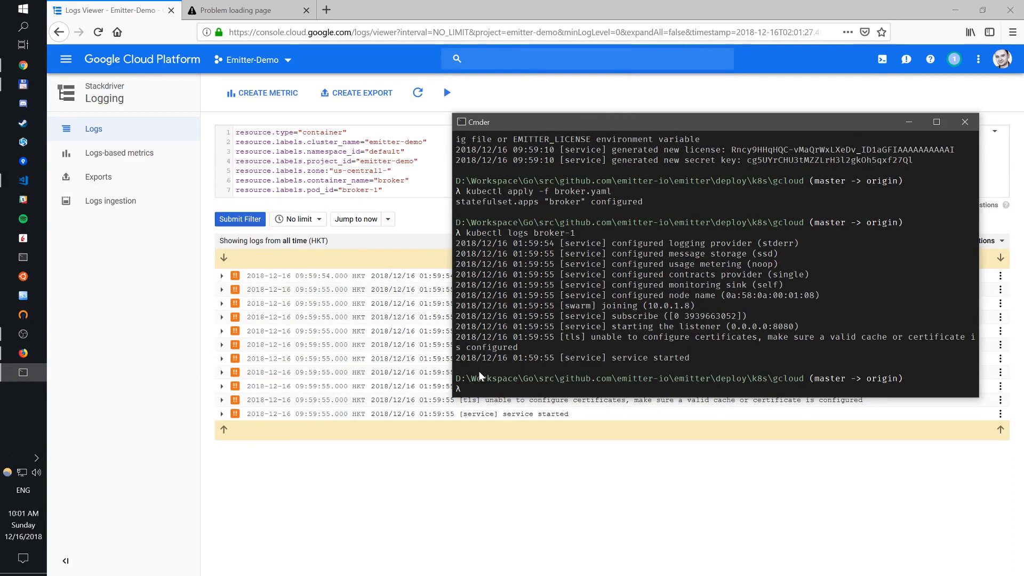
mouse_move(657, 375)
text(kubectl logs broker-1)
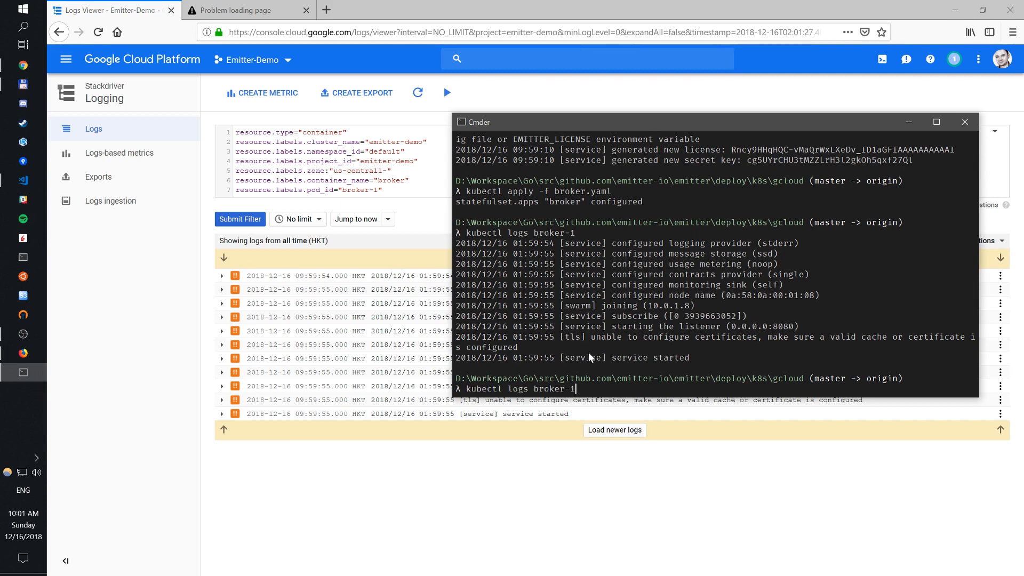
Follow broker-1's logs live with 'kubectl logs broker-1 -f'
text(-f)
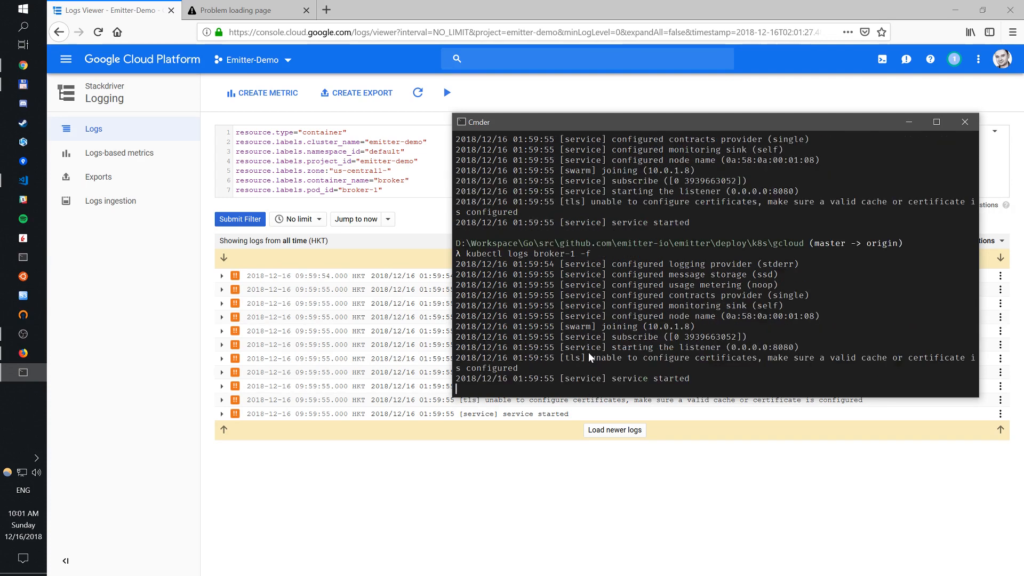
mouse_move(710, 419)
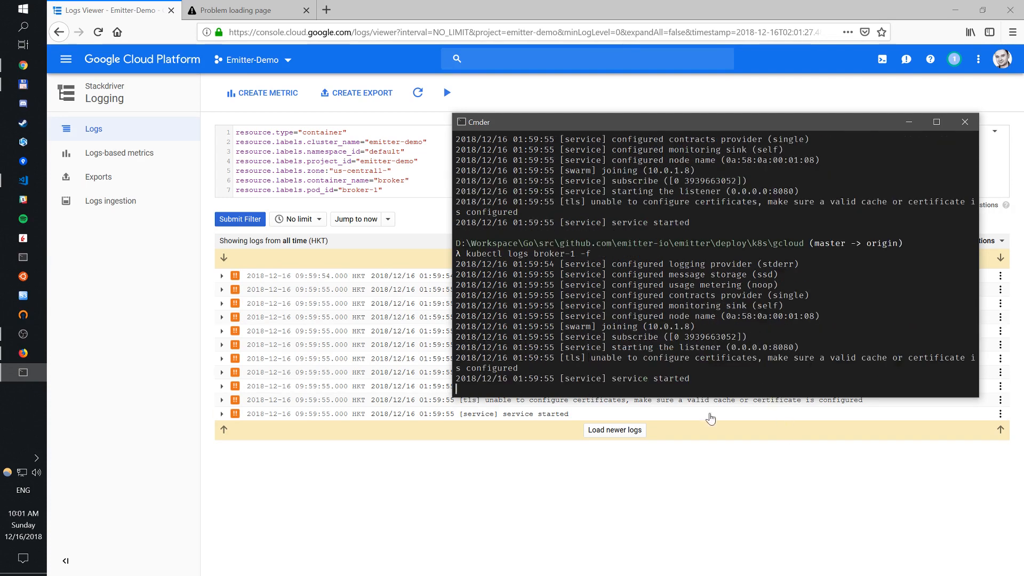
mouse_move(381, 454)
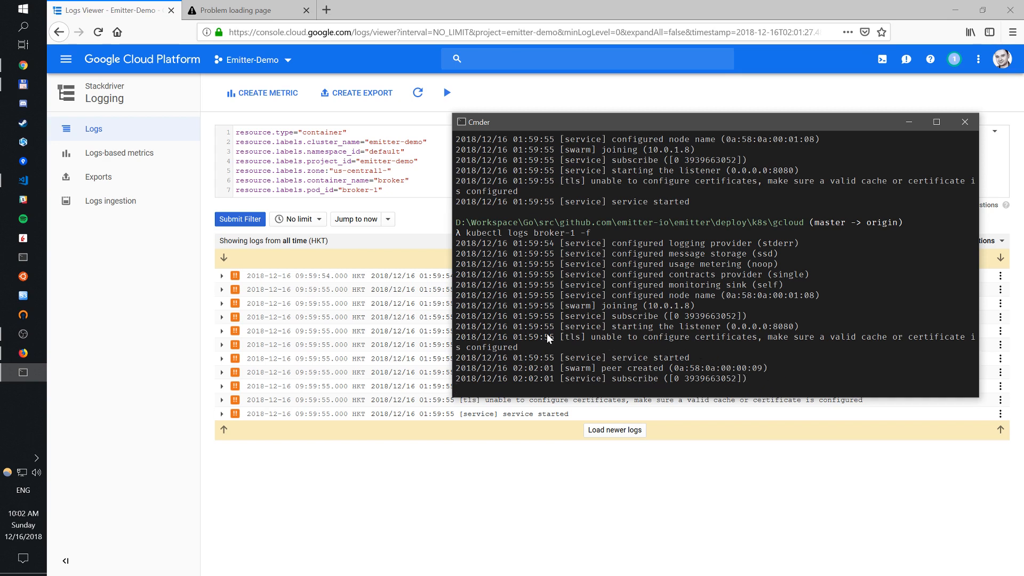
mouse_move(333, 276)
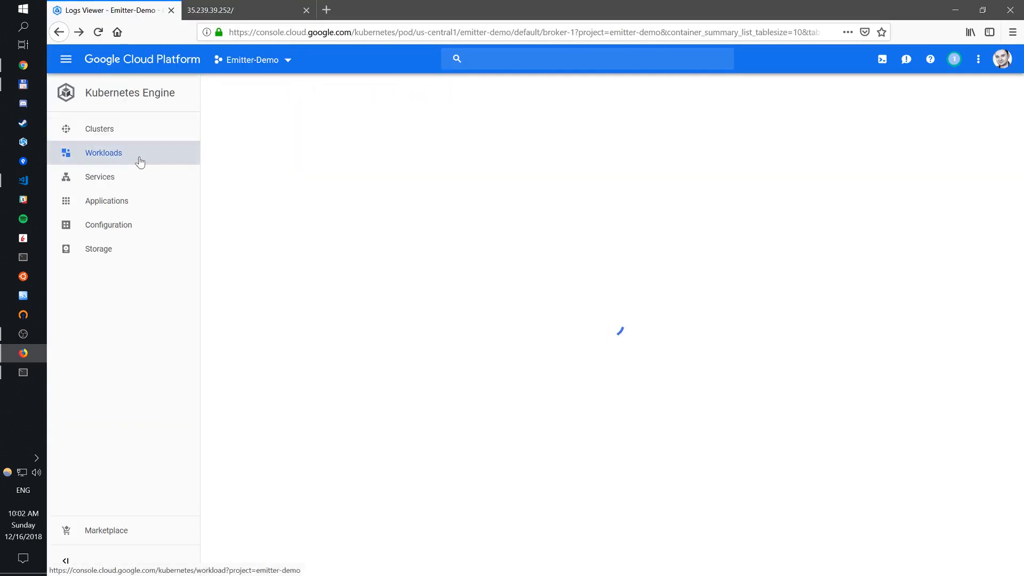
Reload the Workloads list to see broker with 2/3 pods pending
click(102, 152)
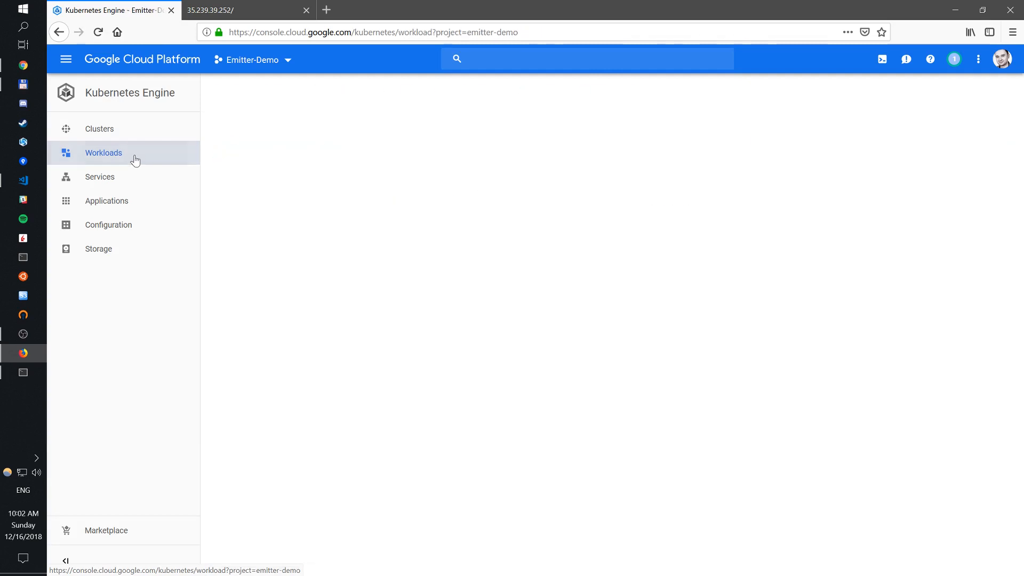
click(103, 152)
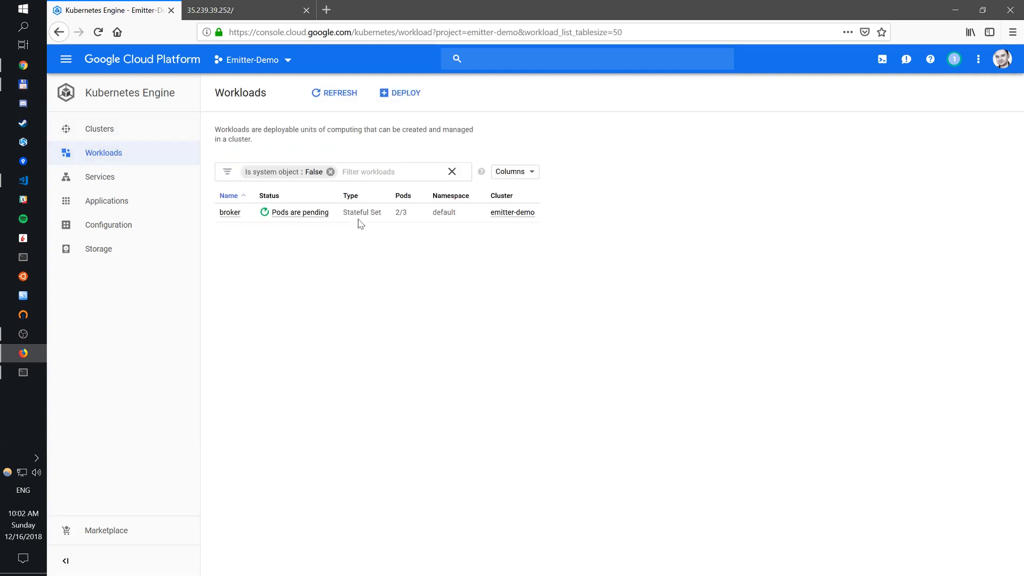
mouse_move(102, 373)
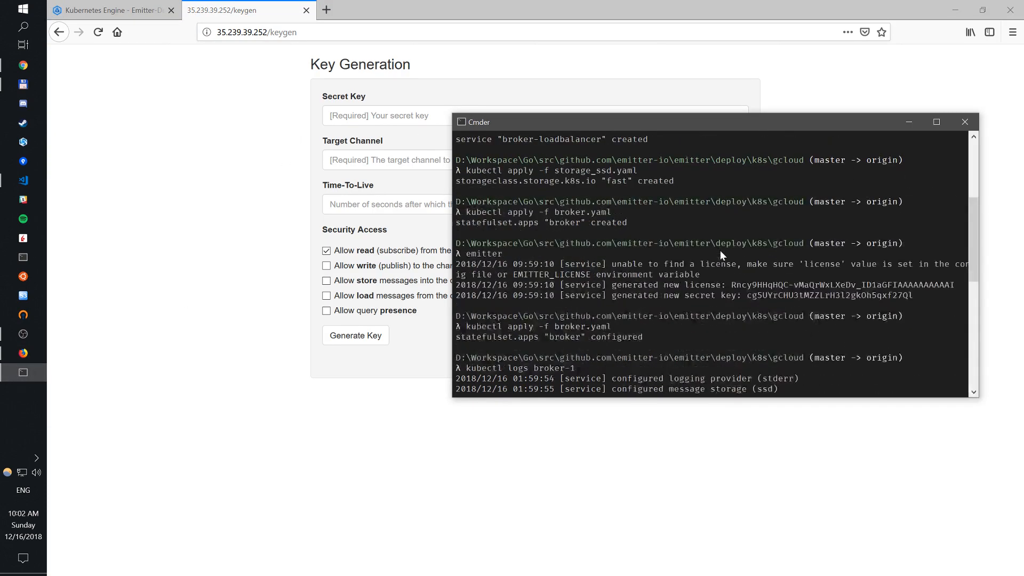
Request a keygen key for channel 'test' using the broker's secret key
double_click(829, 294)
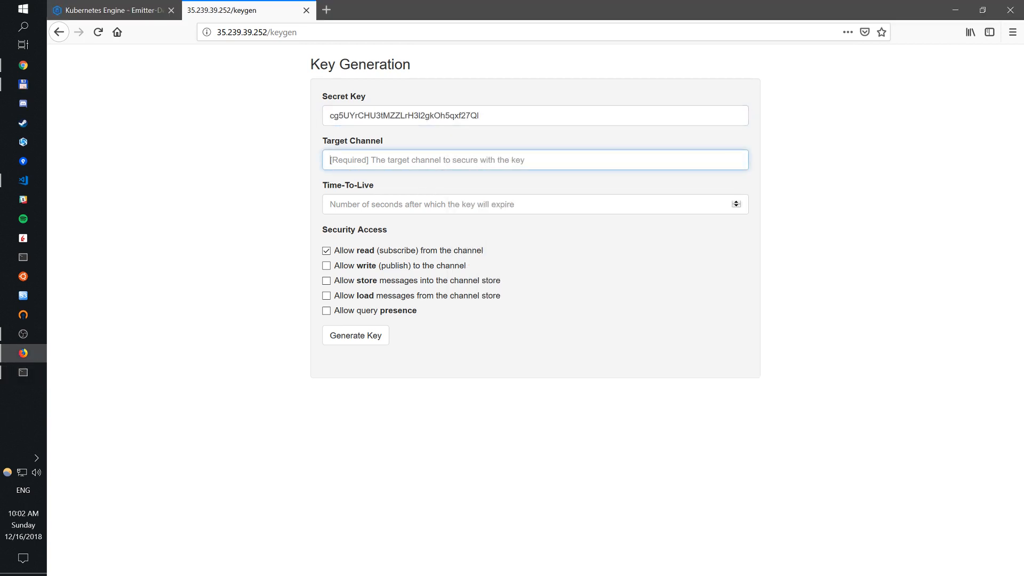
text(test)
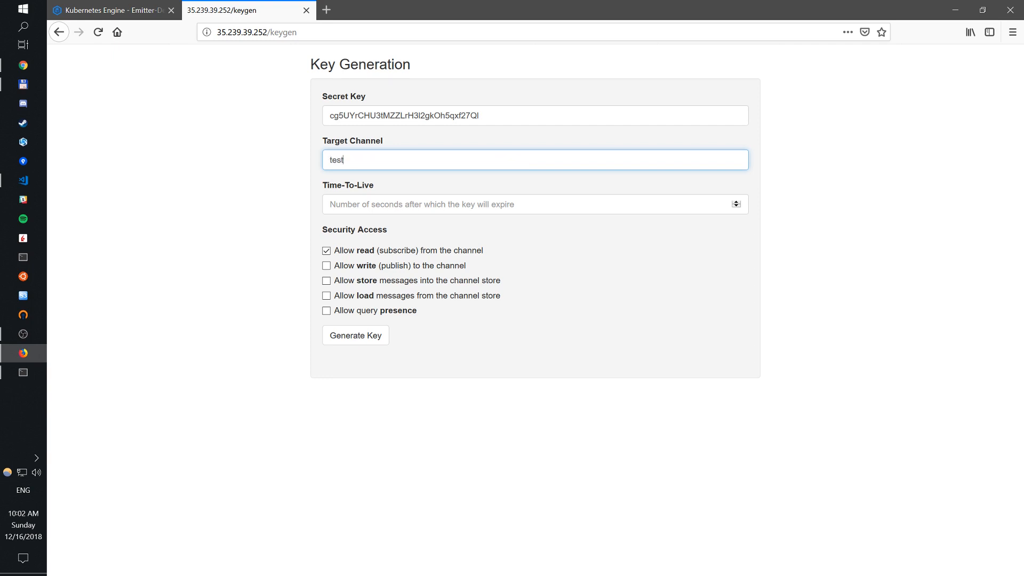
click(355, 335)
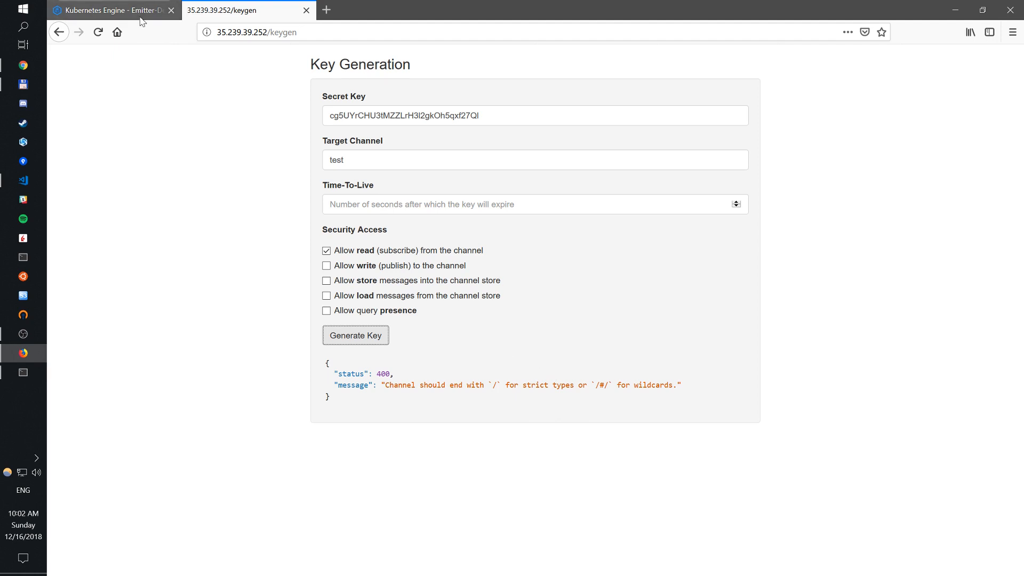
click(111, 10)
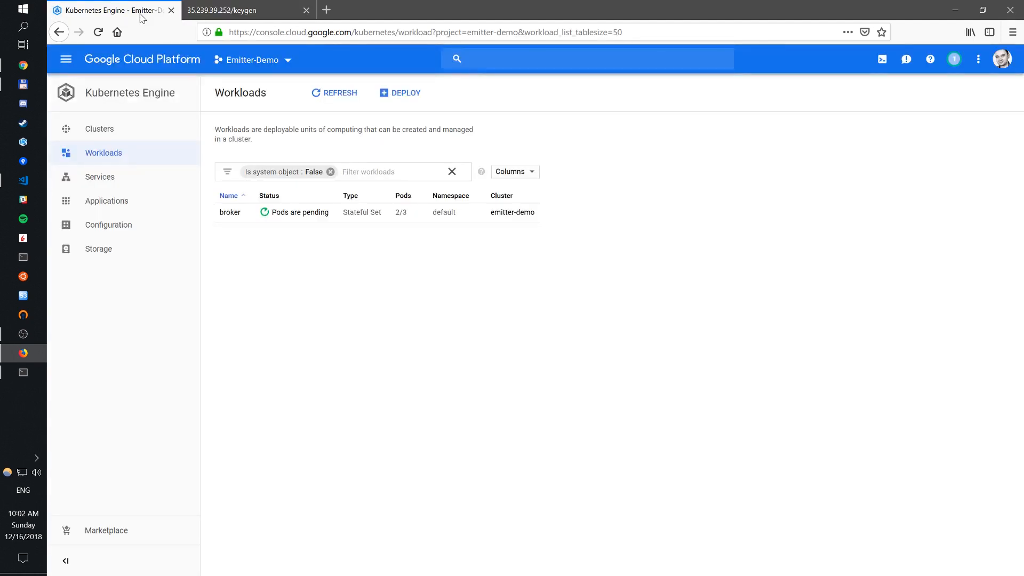